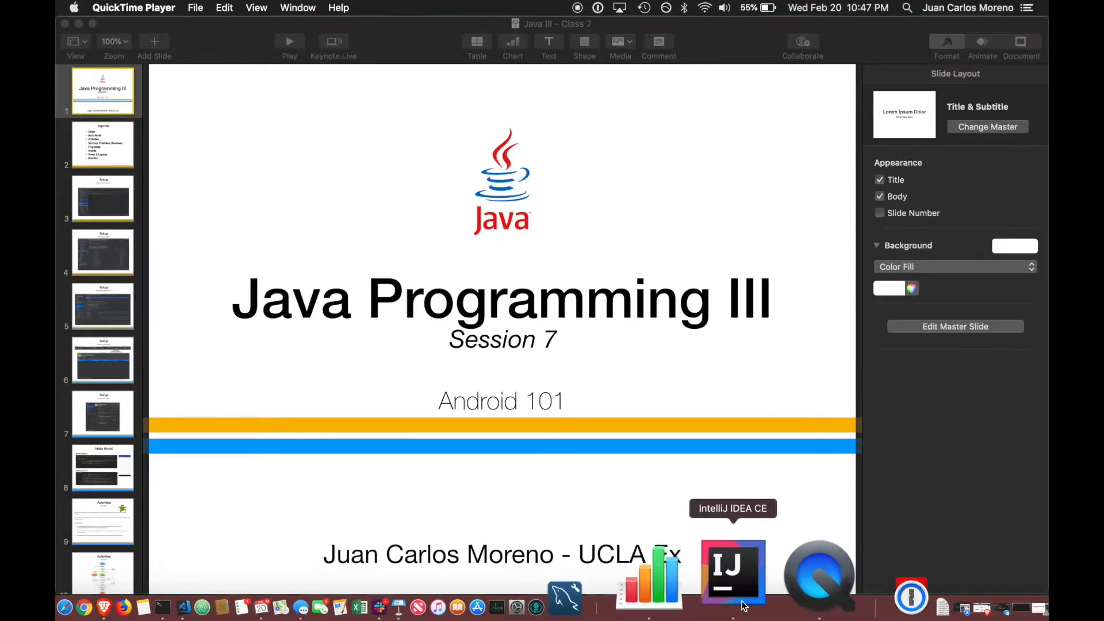
# Launch IntelliJ IDEA and start a new Android project
pyautogui.click(732, 571)
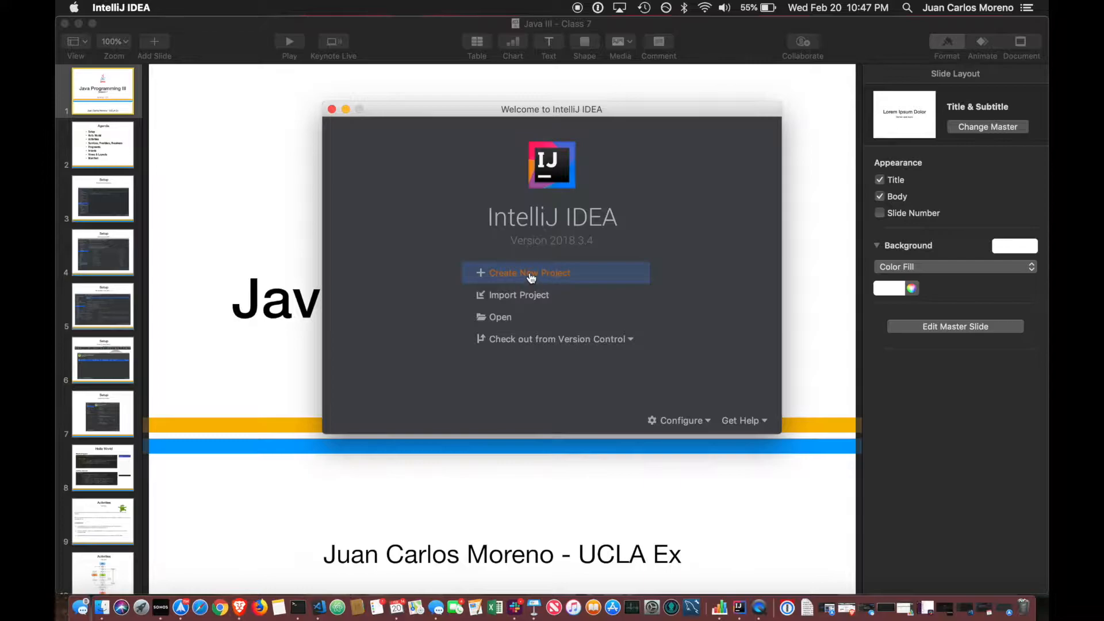
pyautogui.click(530, 272)
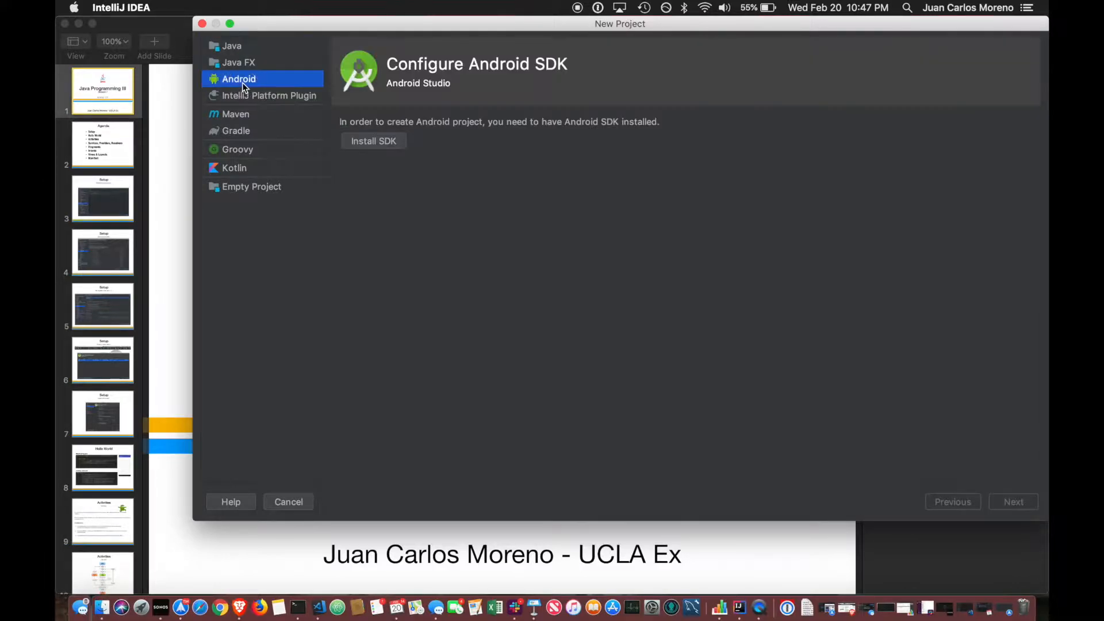
pyautogui.moveTo(279, 46)
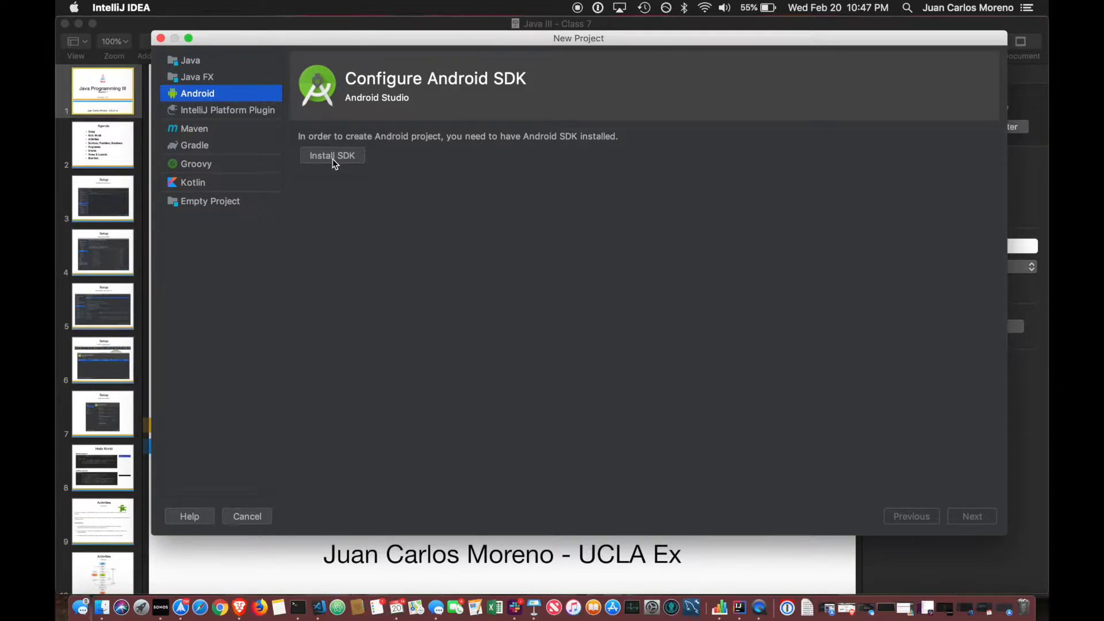
# Install the Android SDK with default components, including Build-Tools 28.0.3, Platform 28 and emulator
pyautogui.click(331, 156)
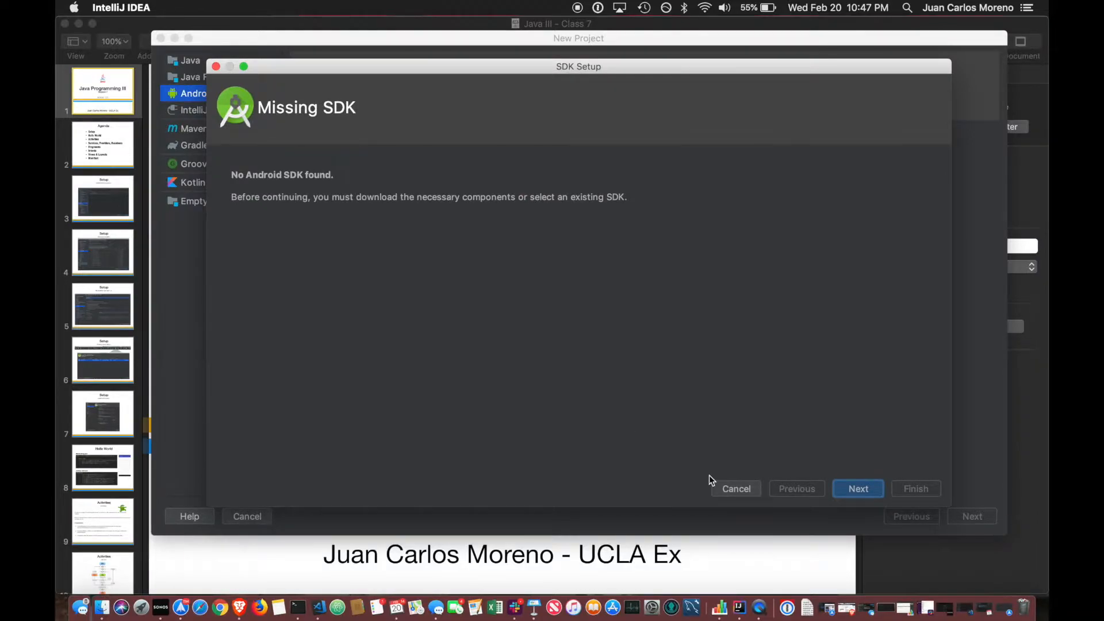
pyautogui.click(857, 489)
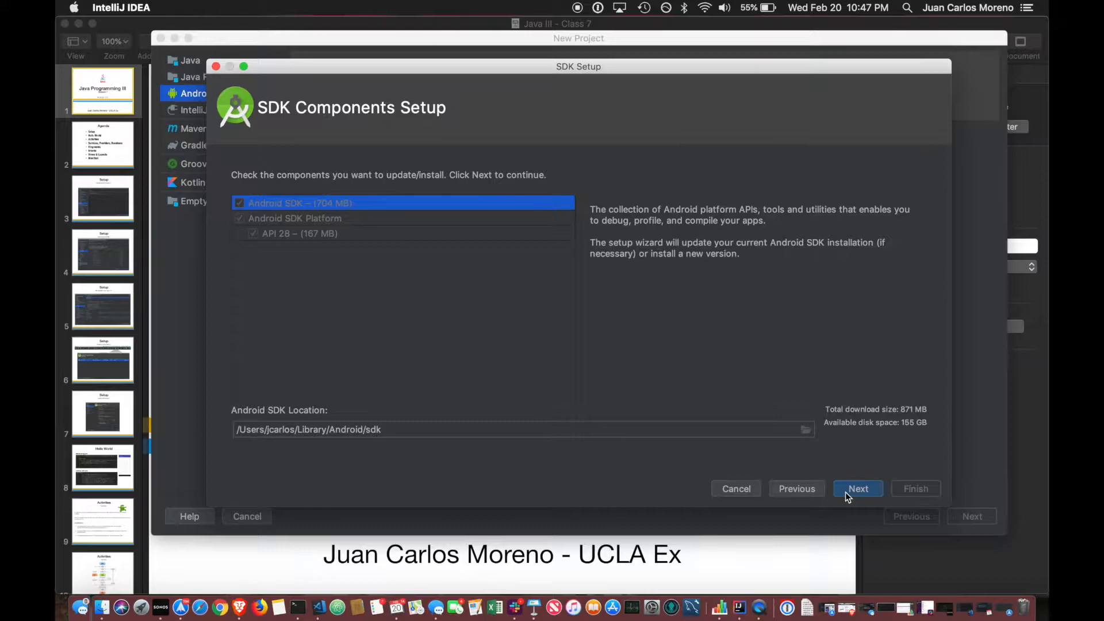
pyautogui.click(857, 489)
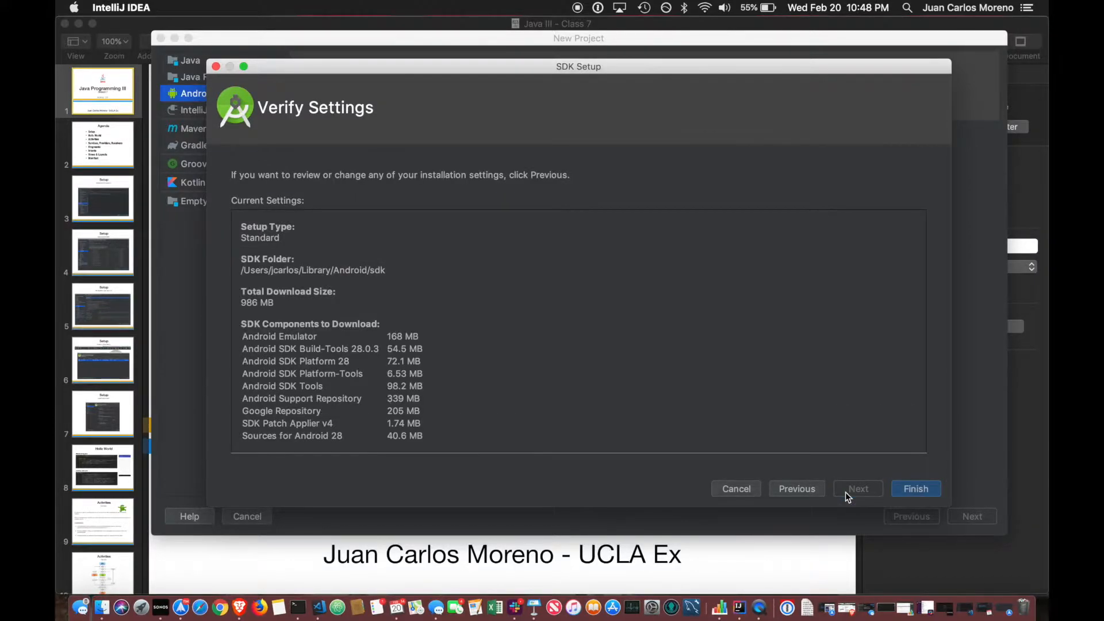
pyautogui.click(916, 489)
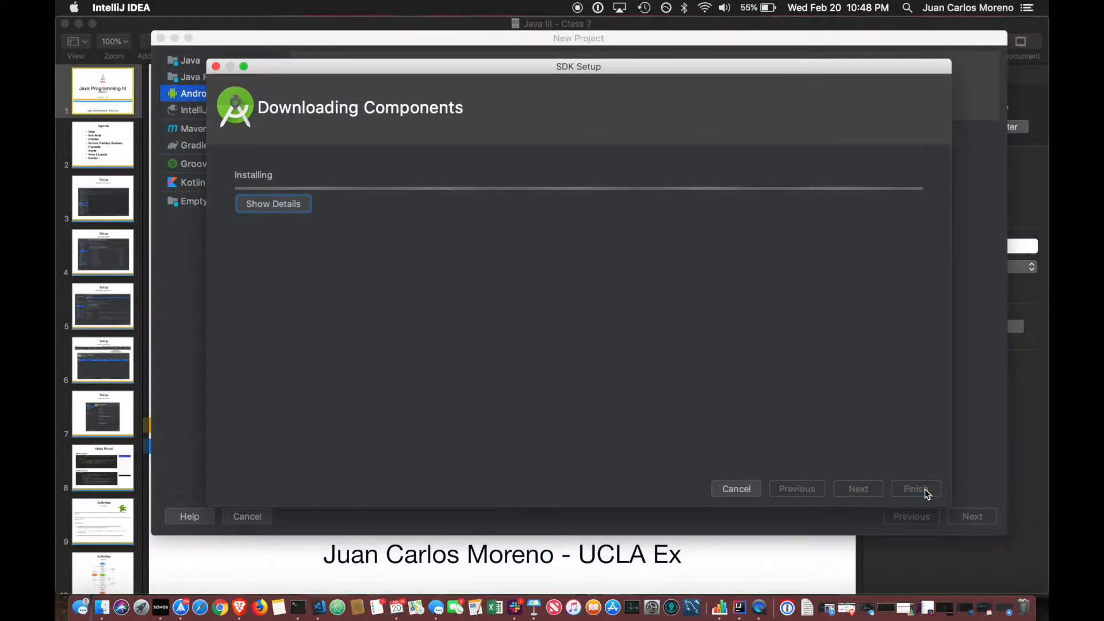
pyautogui.click(273, 203)
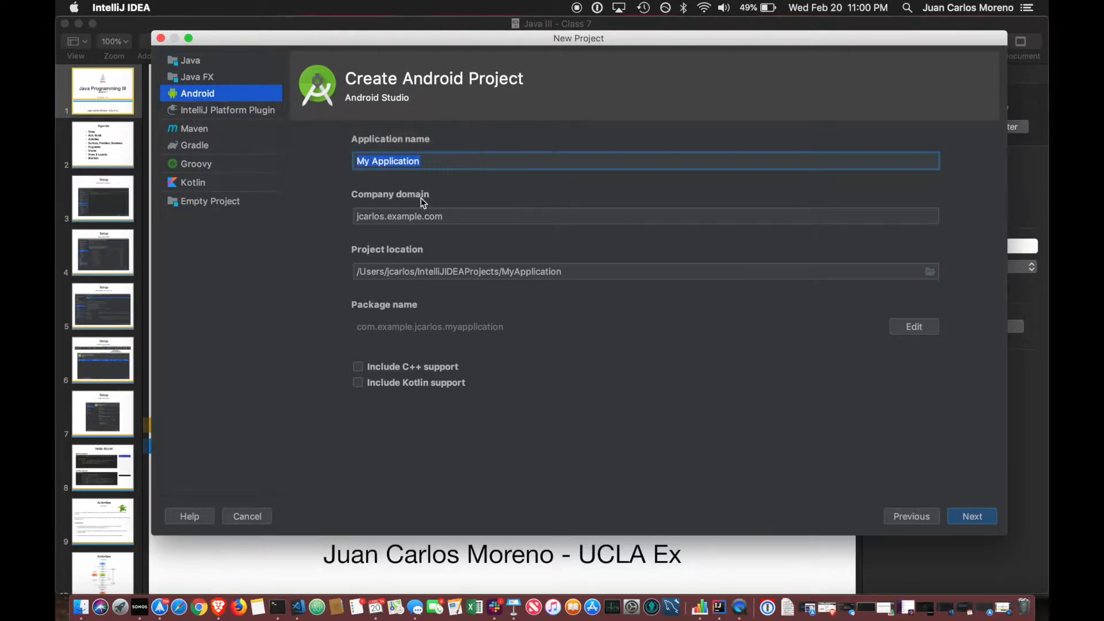
# Name the app and project folder MyFirstAndroidApp, with company domain jcrogel.com
pyautogui.click(422, 216)
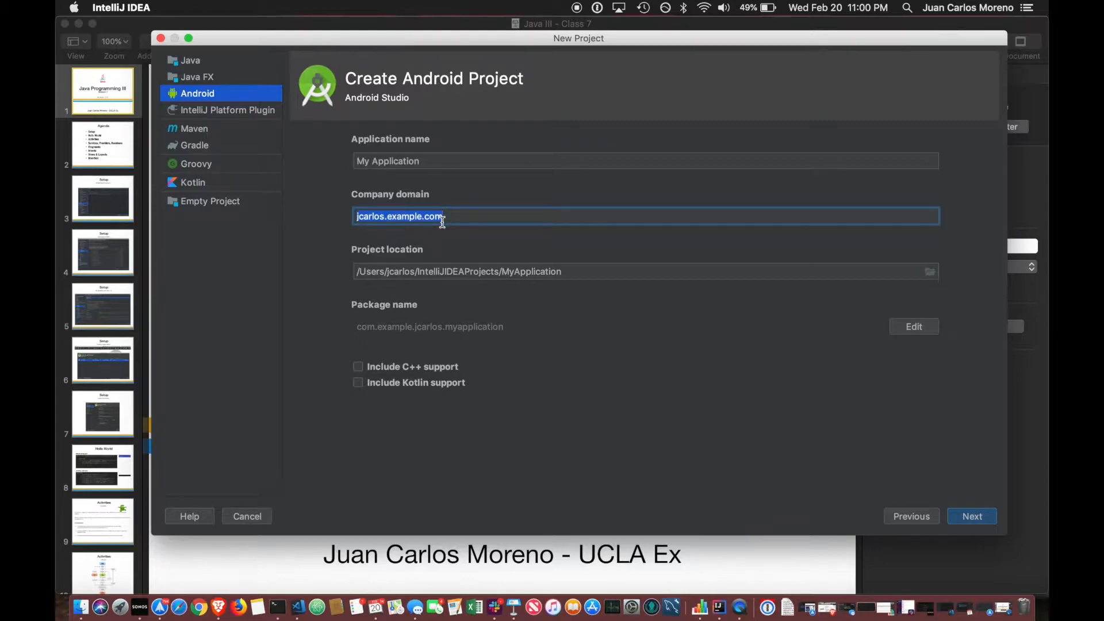
pyautogui.write('jcr')
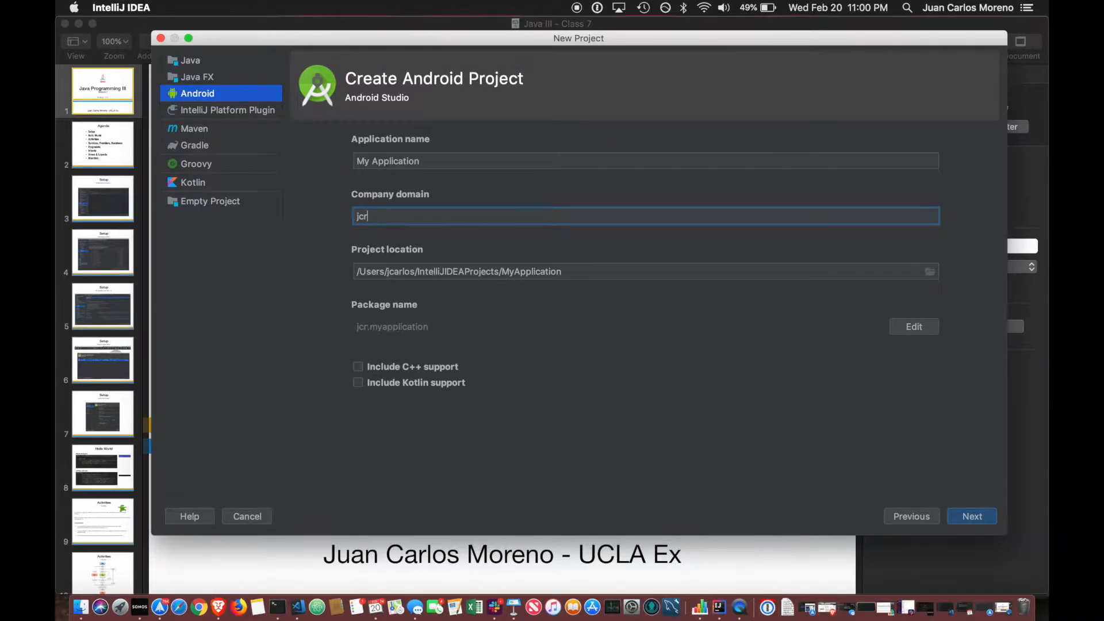
pyautogui.write('myapp.jc')
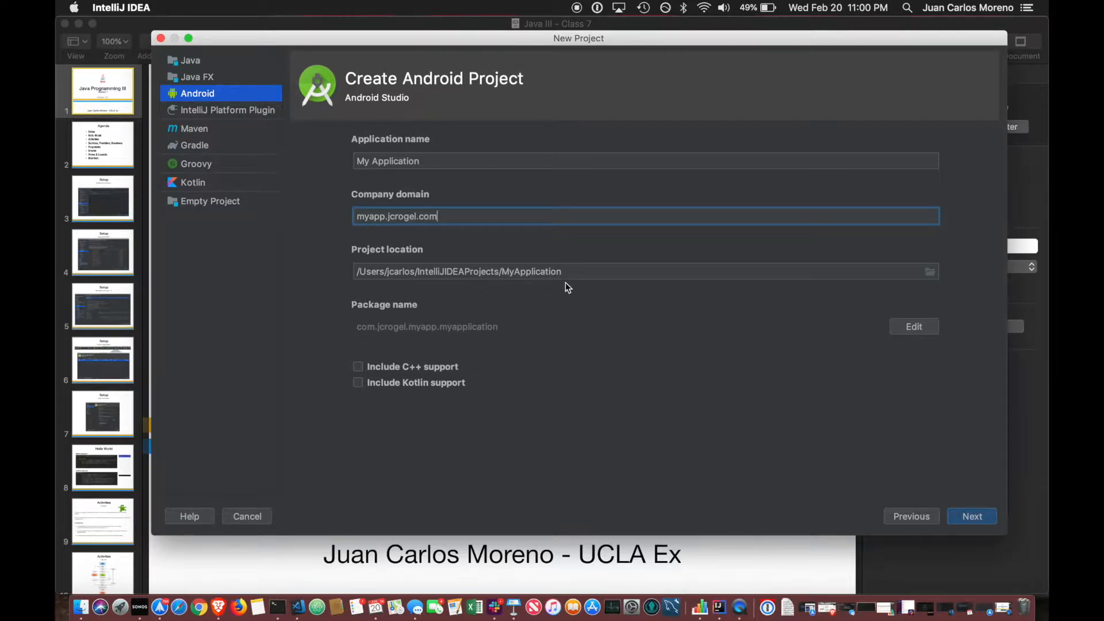
pyautogui.click(512, 271)
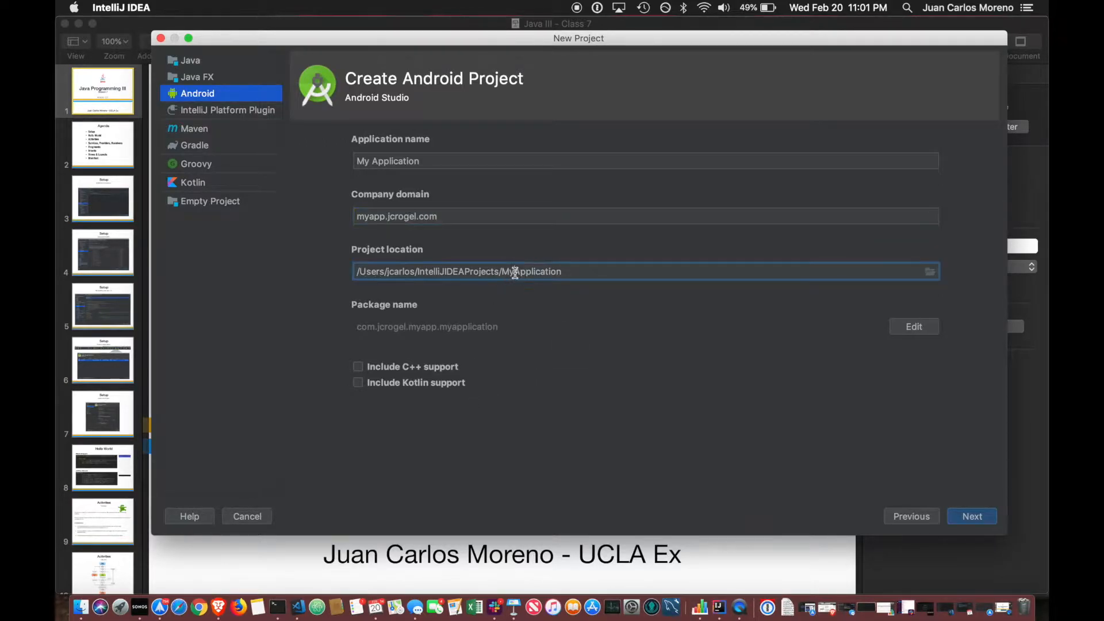
pyautogui.write('FirstAndroid')
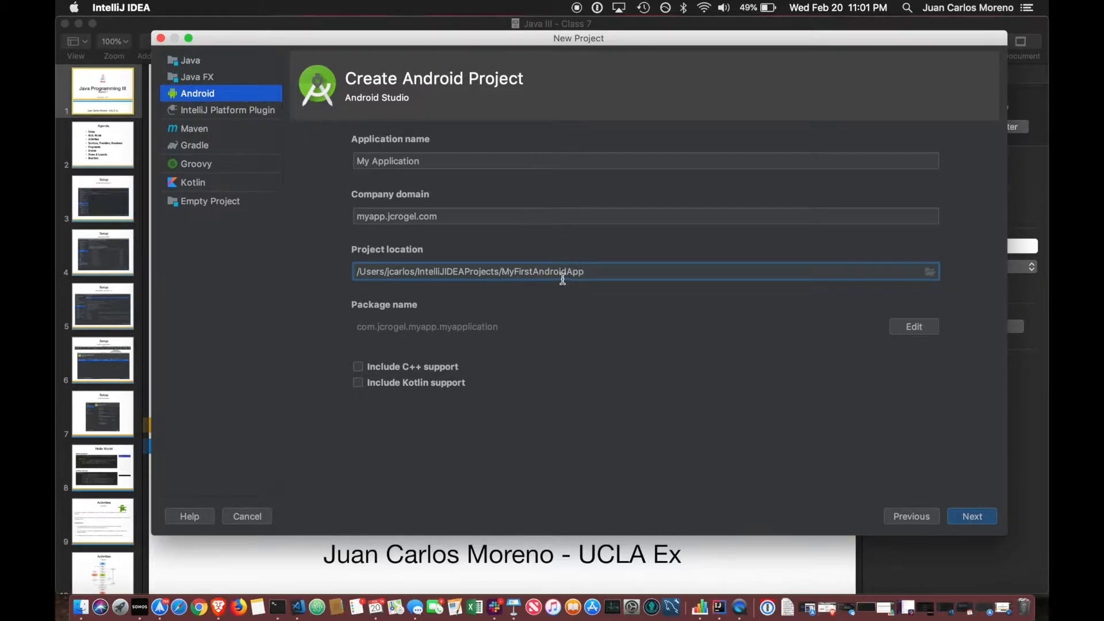
pyautogui.doubleClick(542, 271)
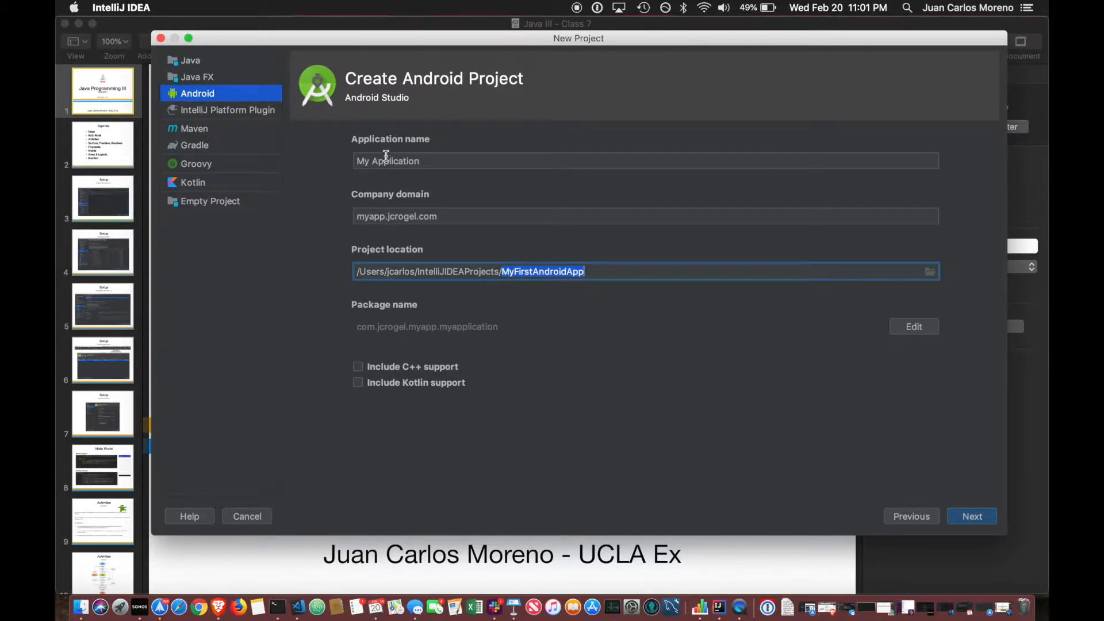
pyautogui.write('MyFirstAndroidApp')
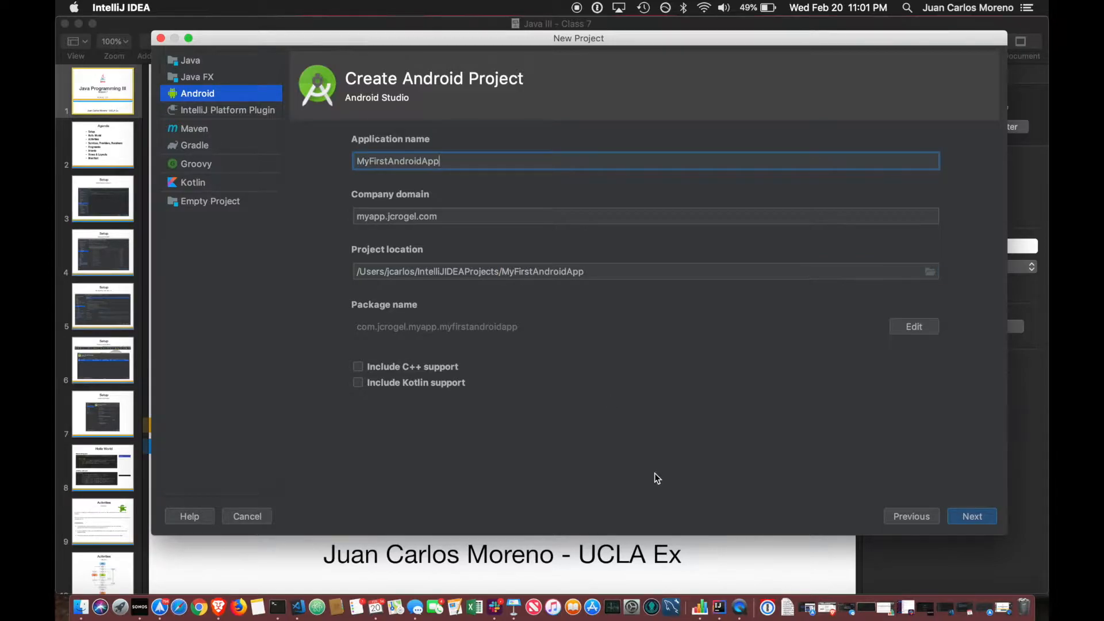
pyautogui.doubleClick(371, 216)
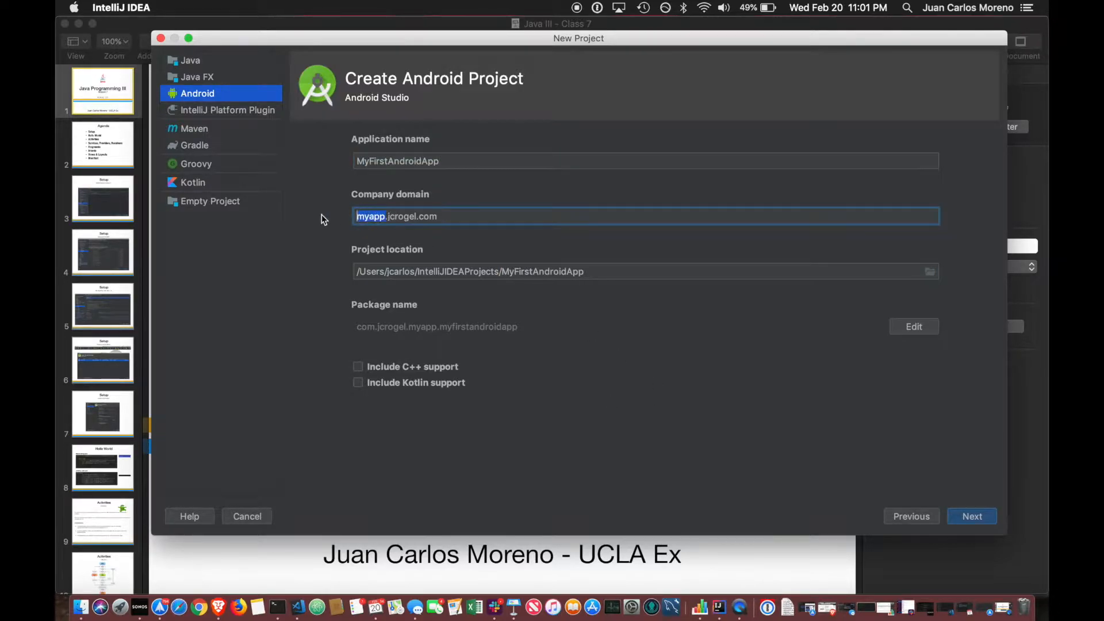
pyautogui.press('Delete')
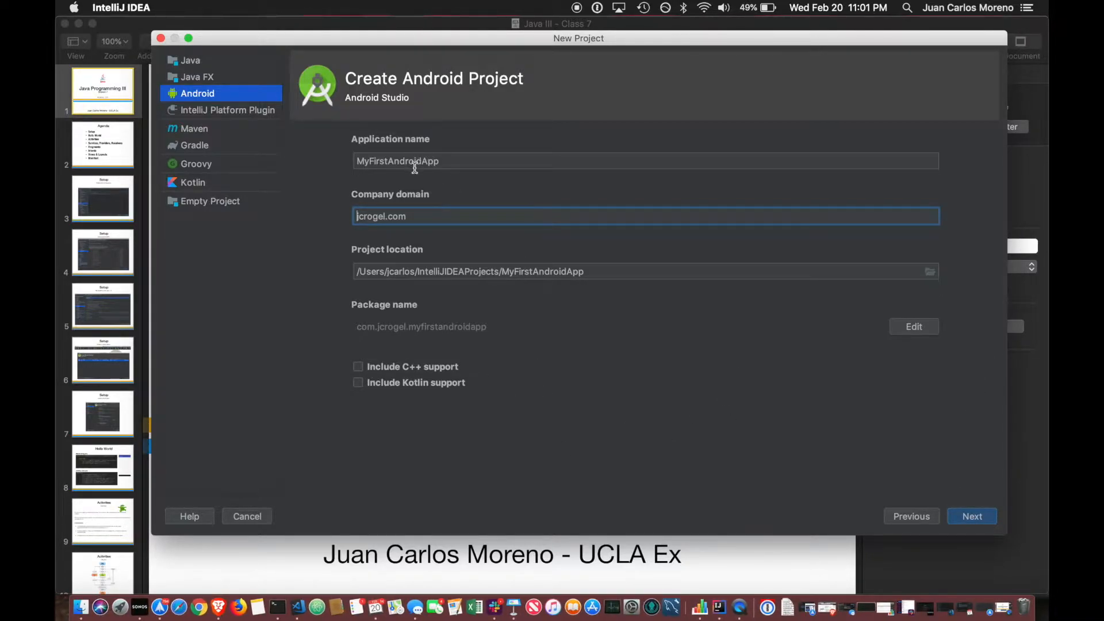
pyautogui.moveTo(415, 160)
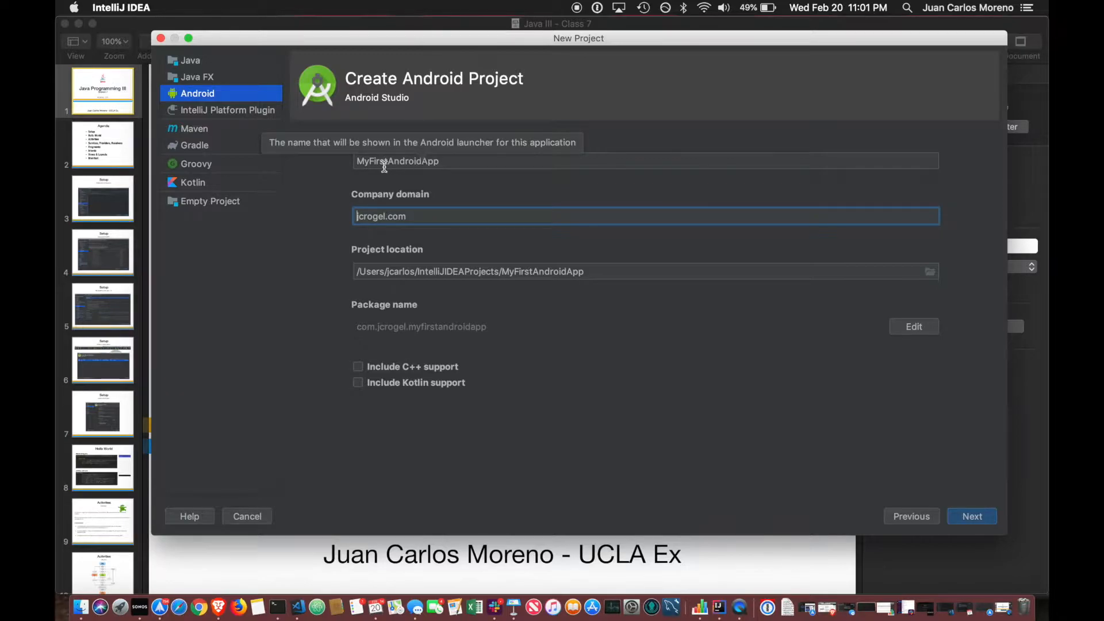
pyautogui.moveTo(411, 147)
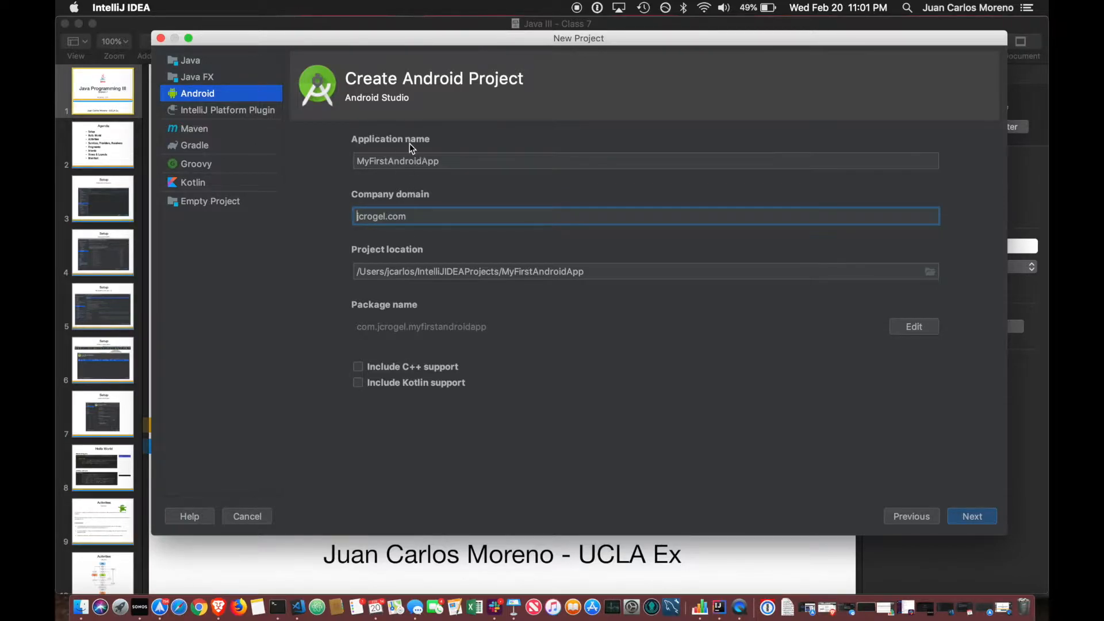
pyautogui.moveTo(391, 210)
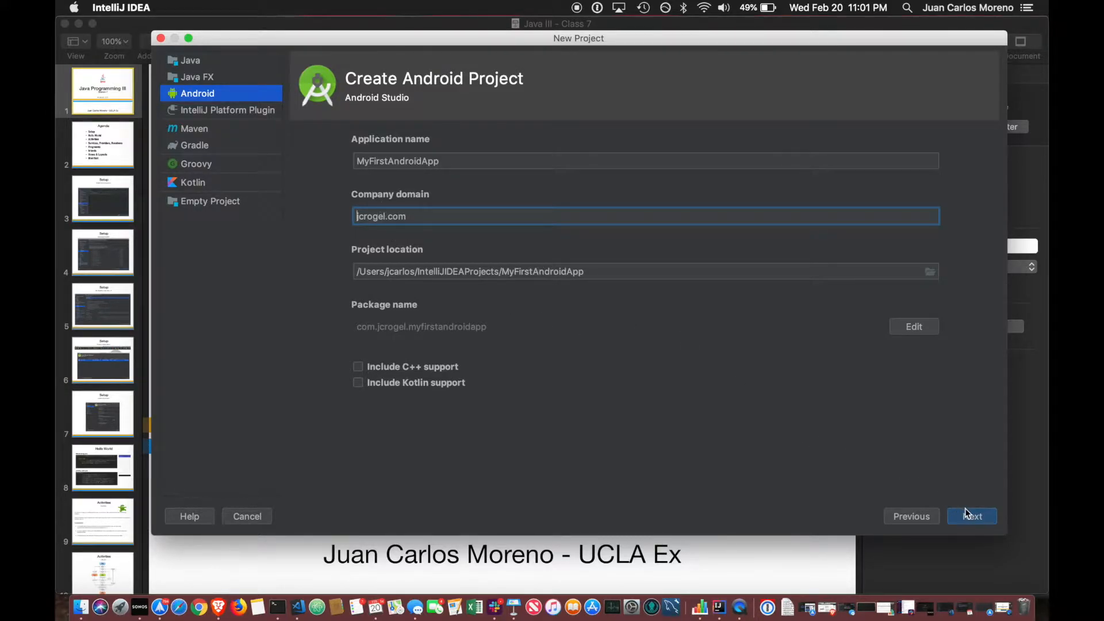
# Set the Phone and Tablet minimum SDK to API 27: Android 8.1 (Oreo)
pyautogui.click(972, 517)
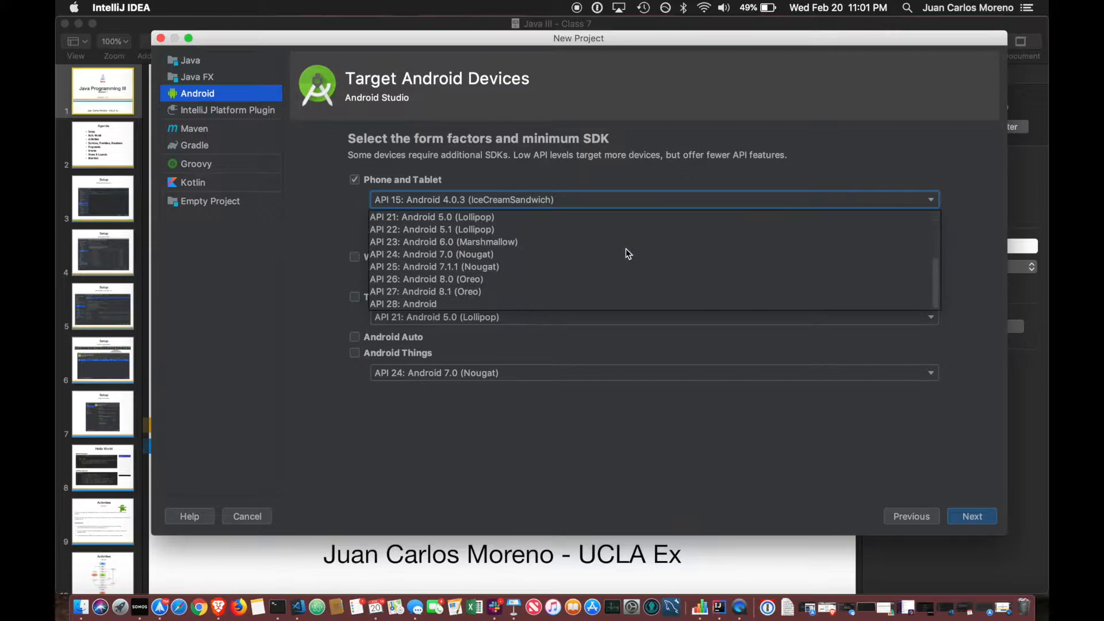
pyautogui.click(424, 291)
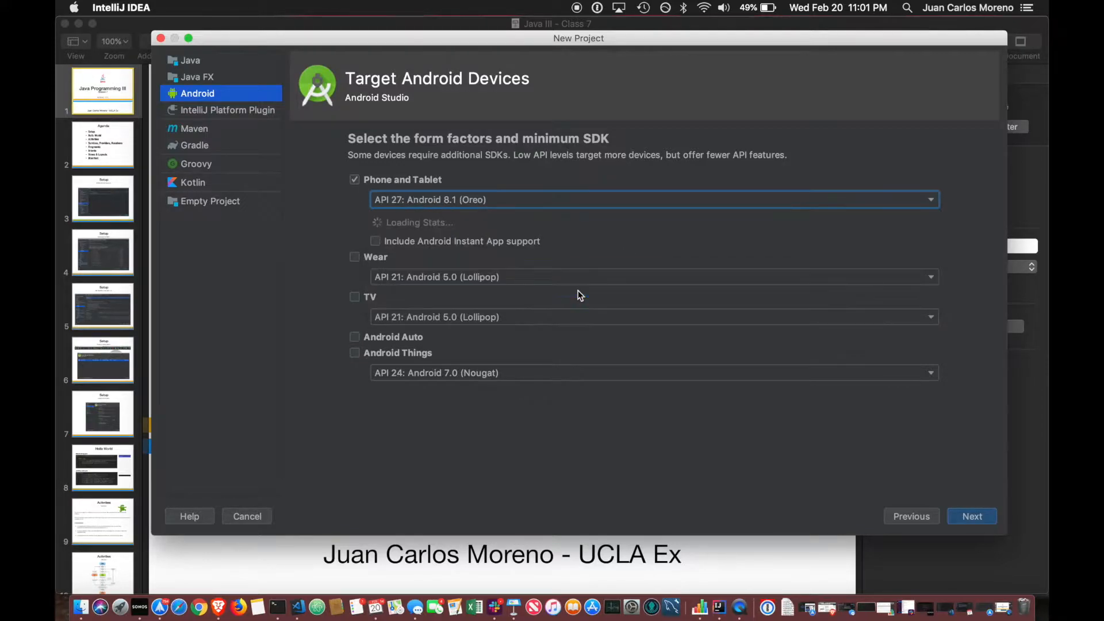
pyautogui.moveTo(670, 254)
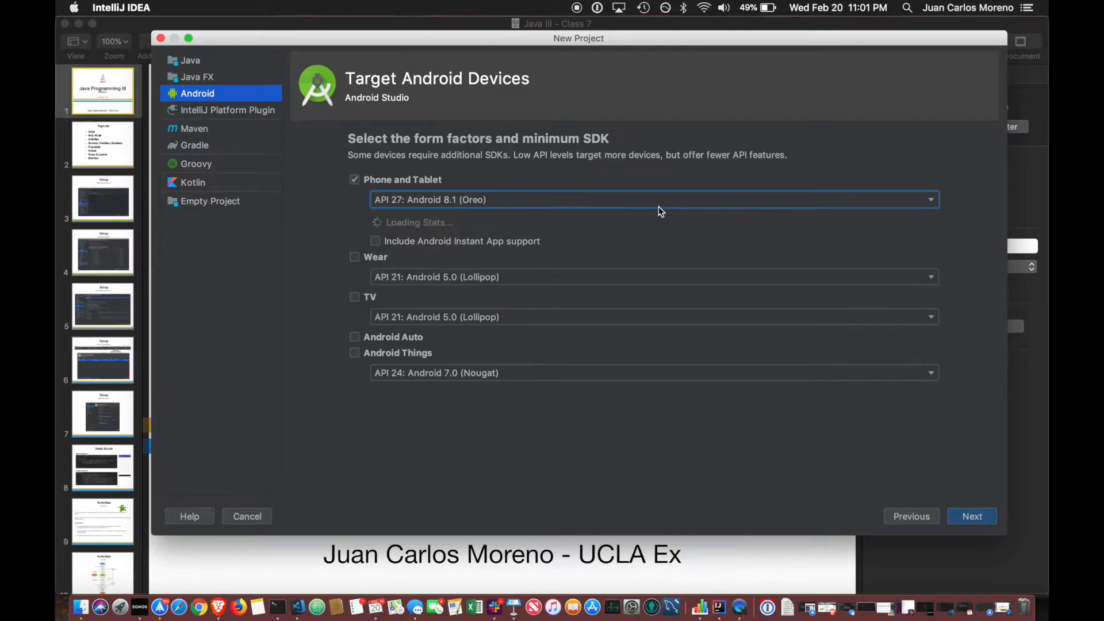
pyautogui.moveTo(903, 453)
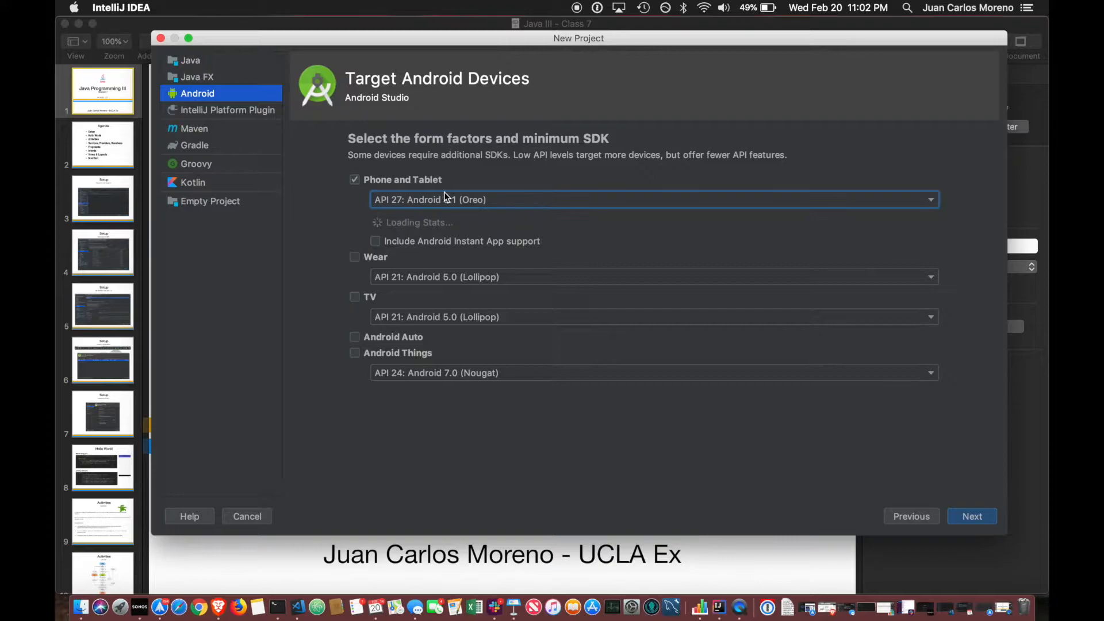
pyautogui.moveTo(527, 228)
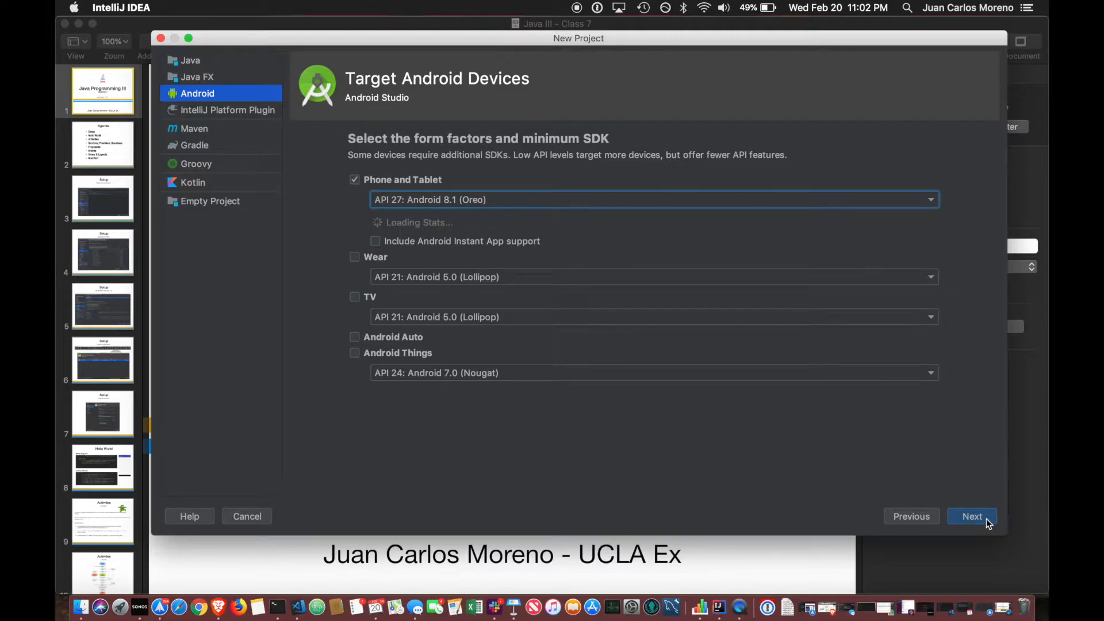
pyautogui.click(972, 517)
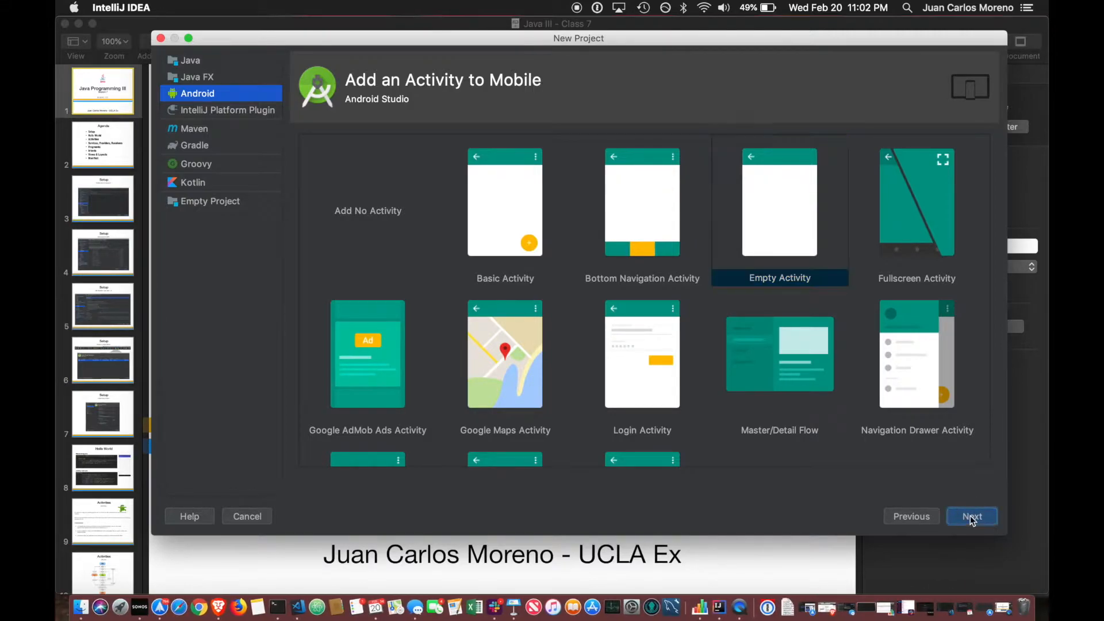
# Keep the Empty Activity MainActivity with layout activity_main and finish after components install
pyautogui.click(972, 517)
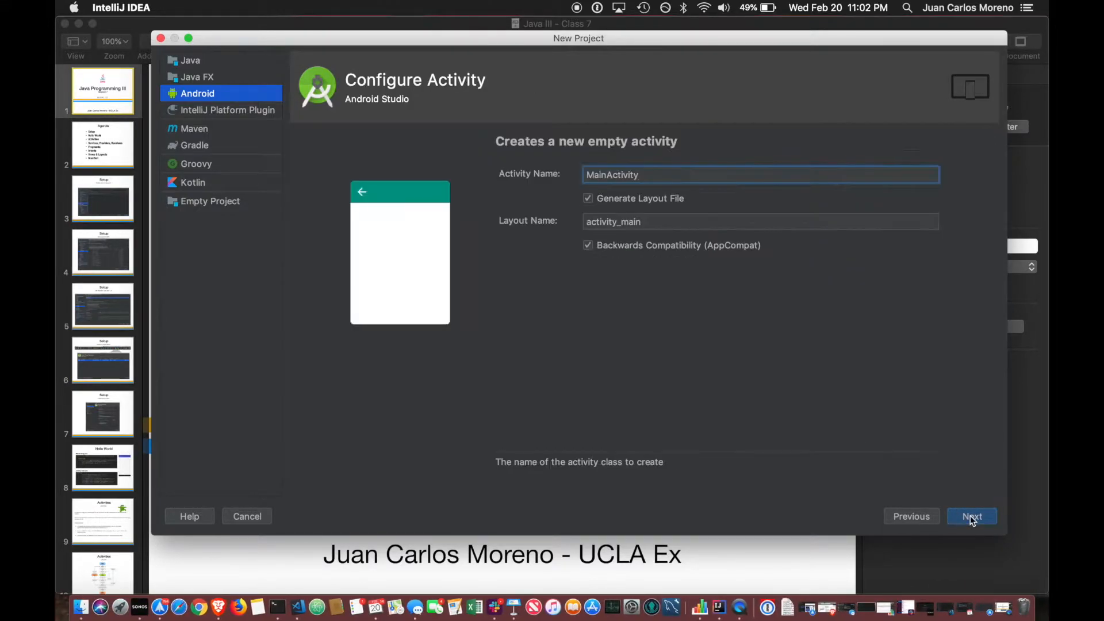
pyautogui.click(972, 516)
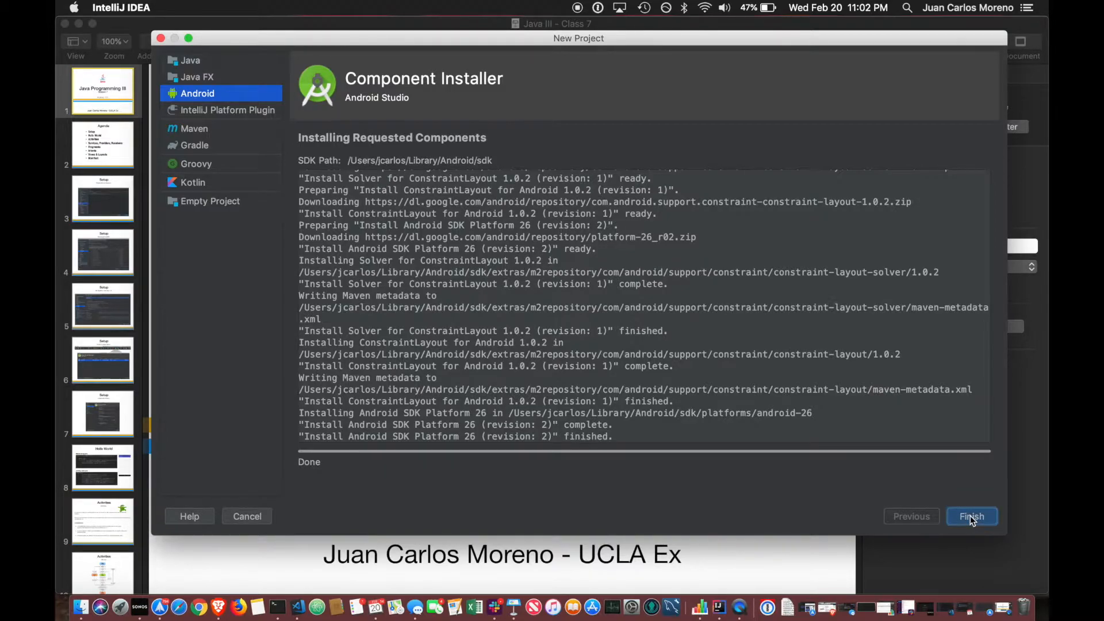
pyautogui.click(971, 517)
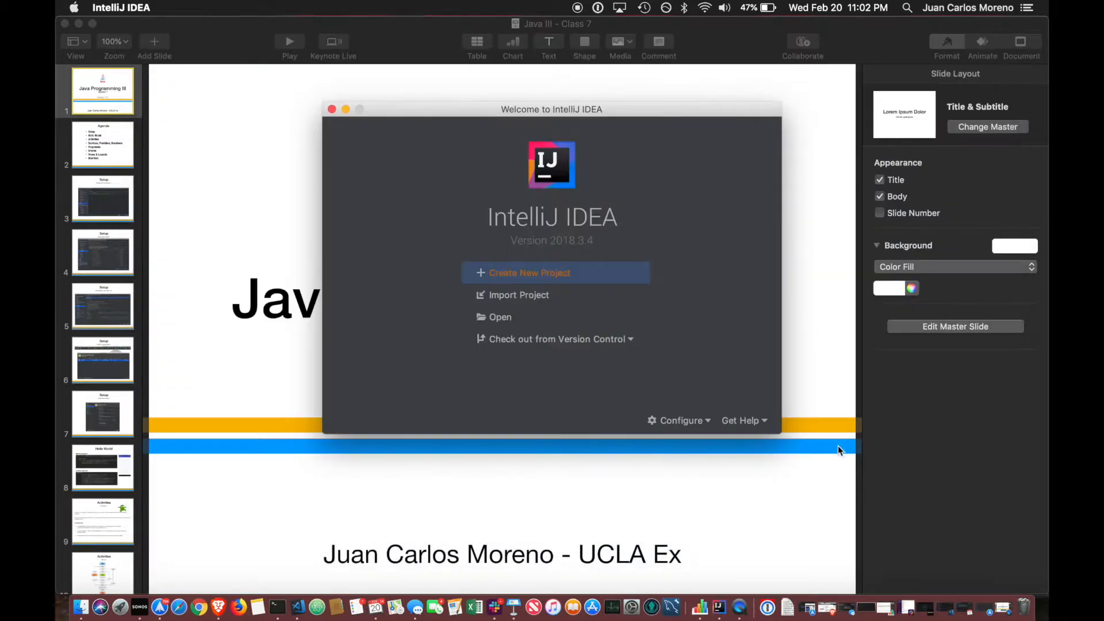
# Open the MyFirstAndroidApp project and turn on the toolbar from the View menu
pyautogui.click(528, 273)
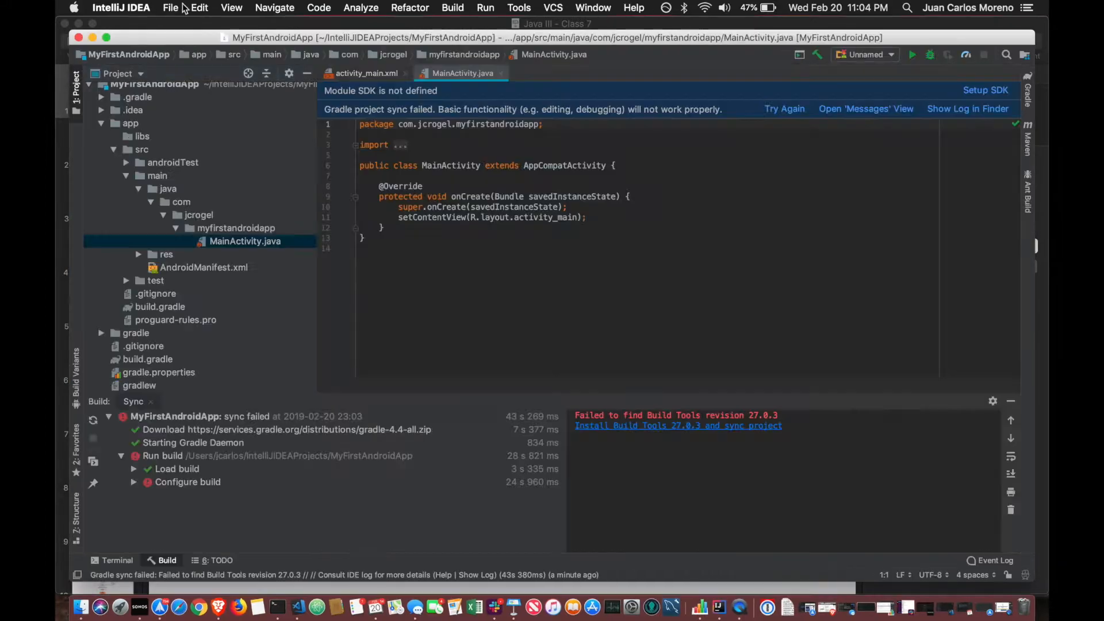
pyautogui.moveTo(640, 63)
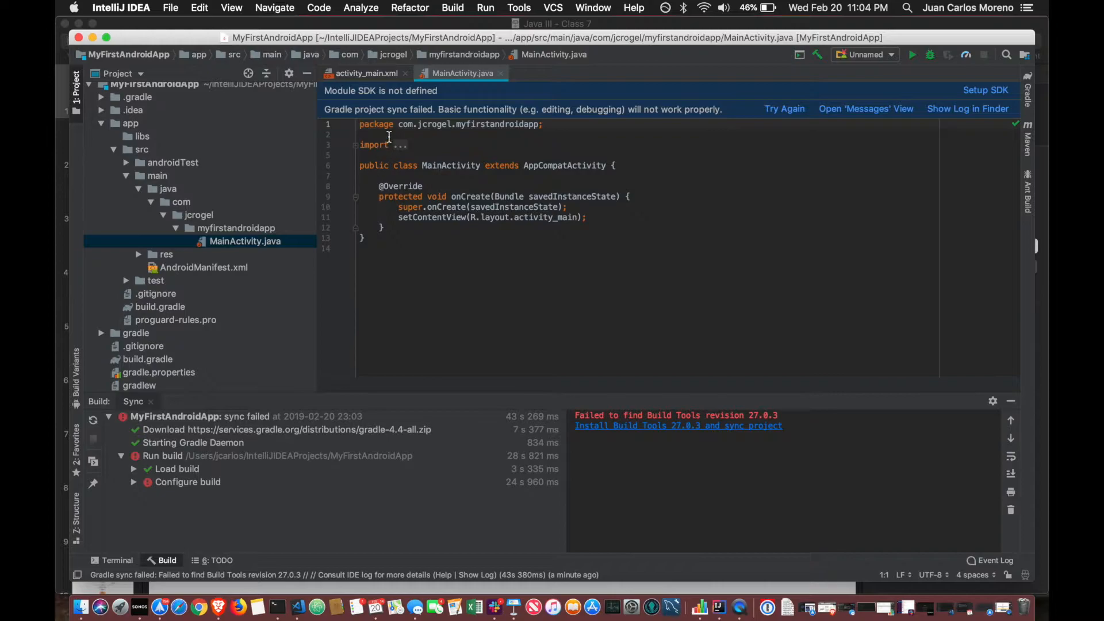
pyautogui.moveTo(495, 7)
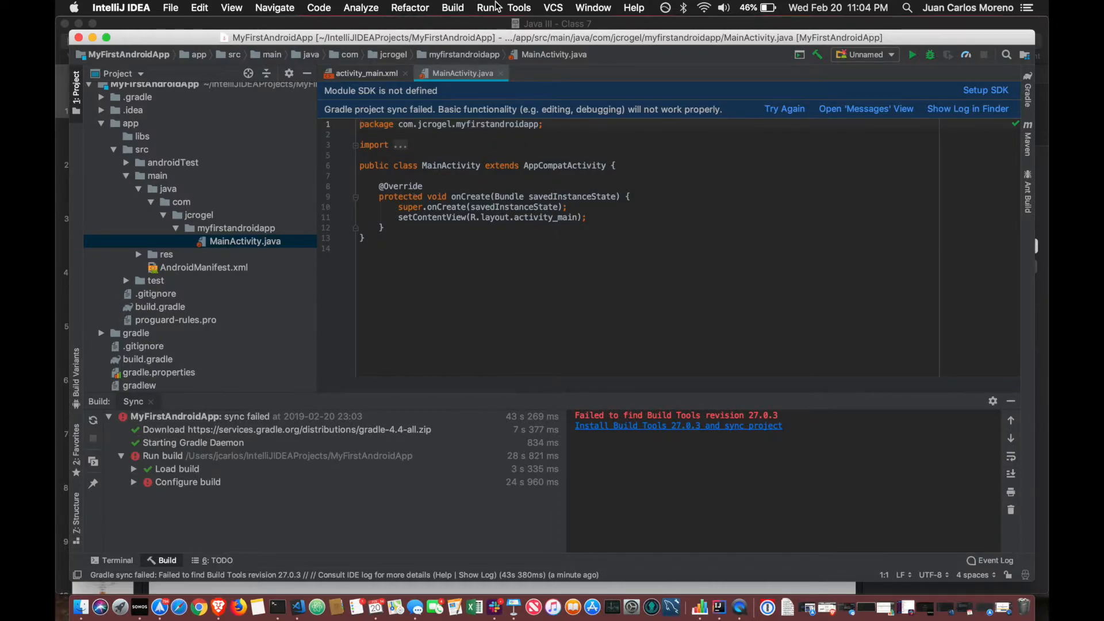
pyautogui.click(232, 8)
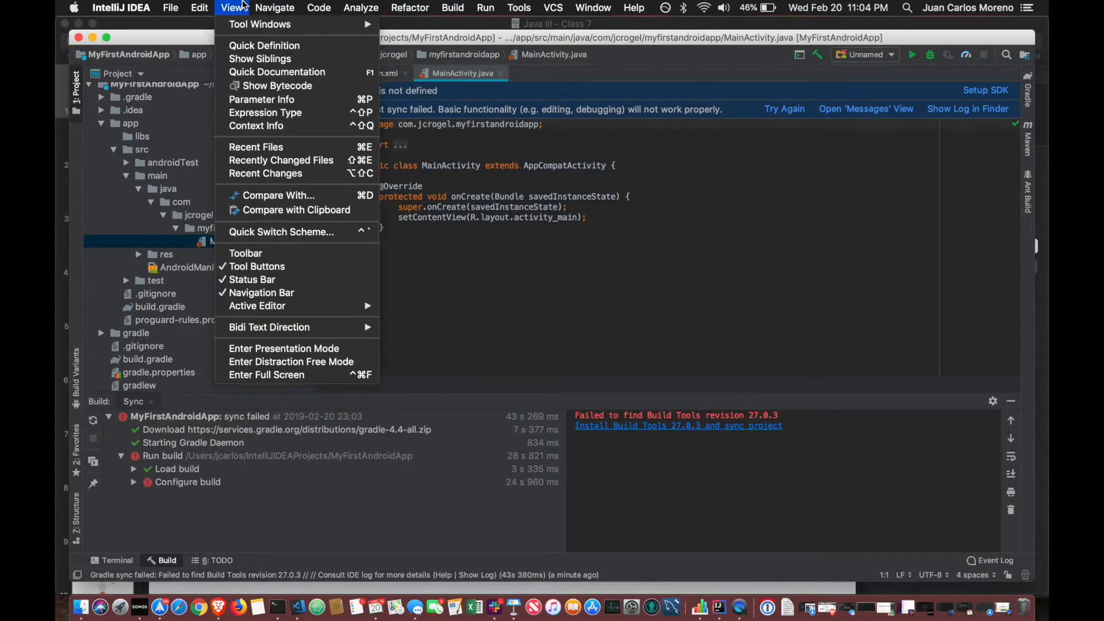
pyautogui.moveTo(260, 24)
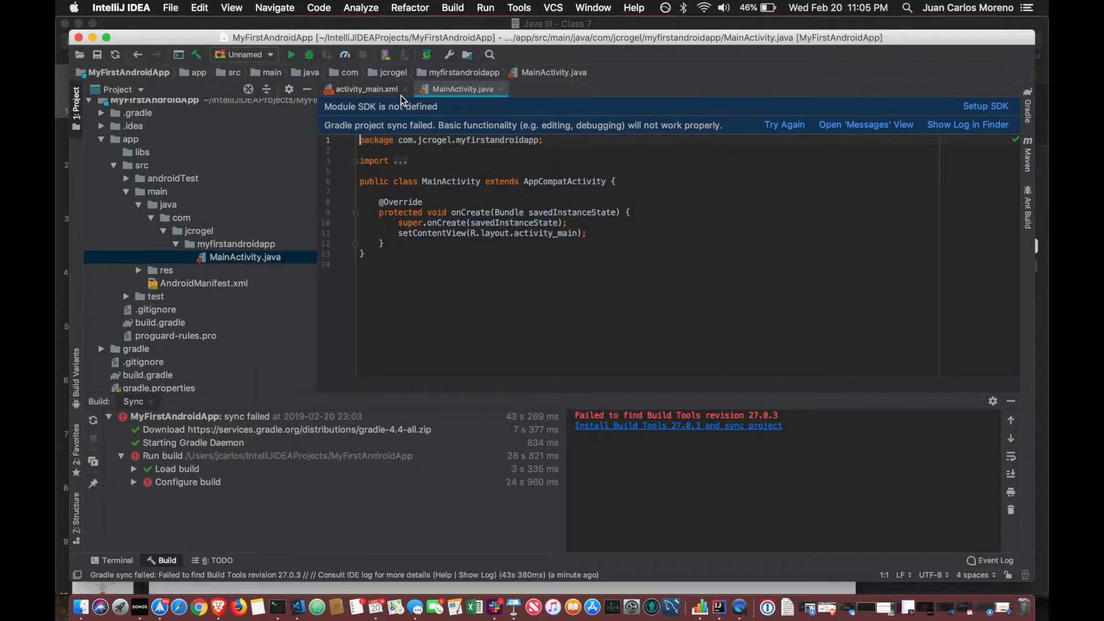
pyautogui.moveTo(719, 144)
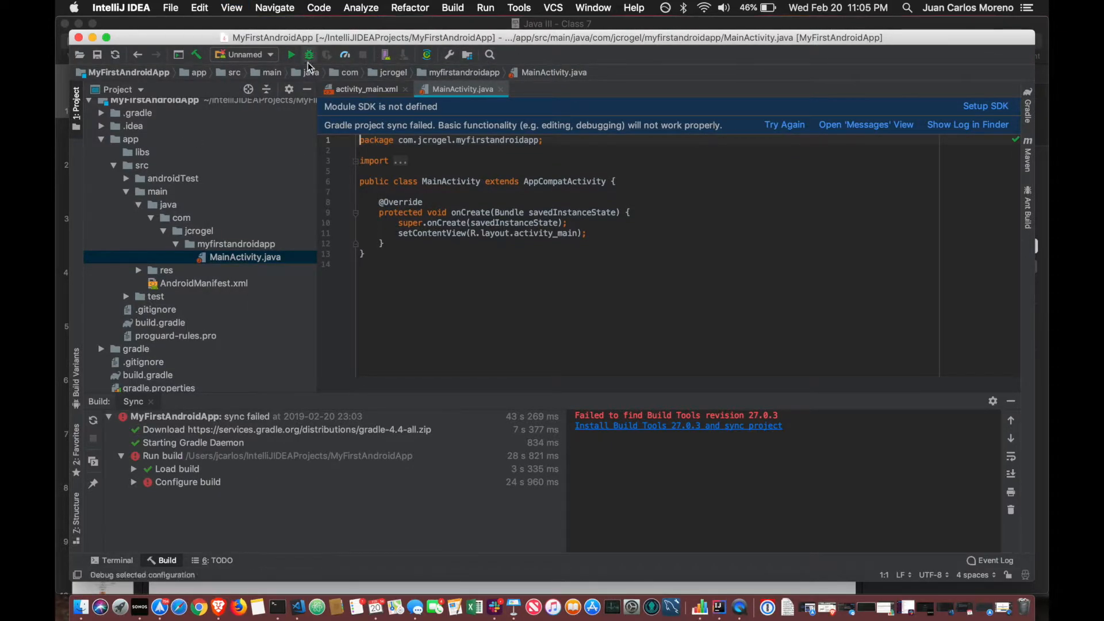
pyautogui.moveTo(426, 55)
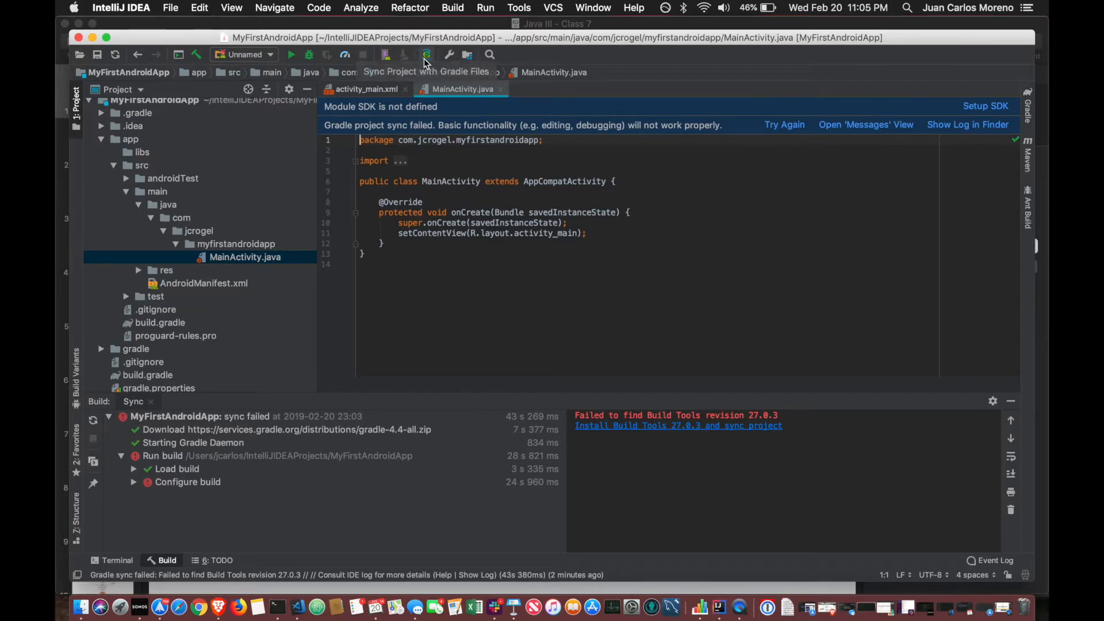
pyautogui.moveTo(385, 30)
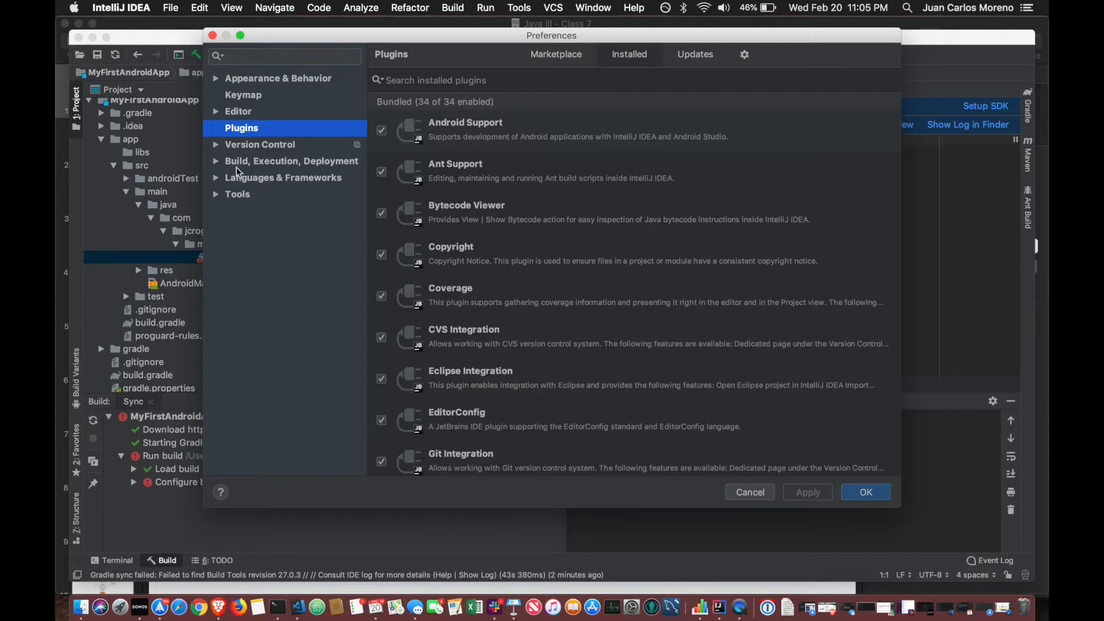
pyautogui.moveTo(220, 150)
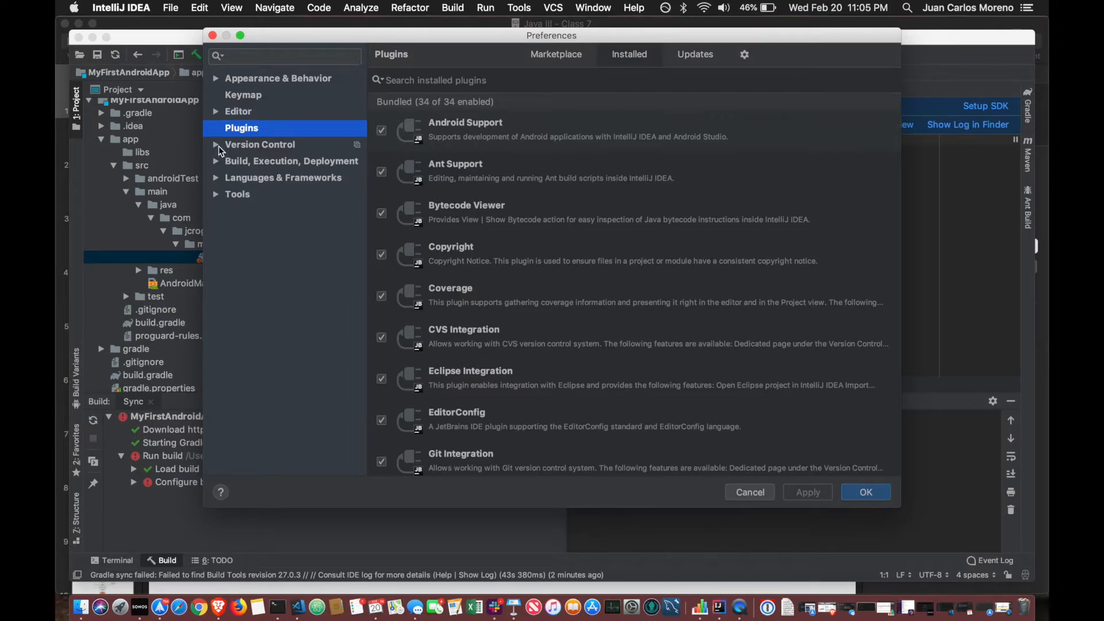
# Confirm the Gradle JVM uses the project JDK 1.8 and close Preferences
pyautogui.click(216, 160)
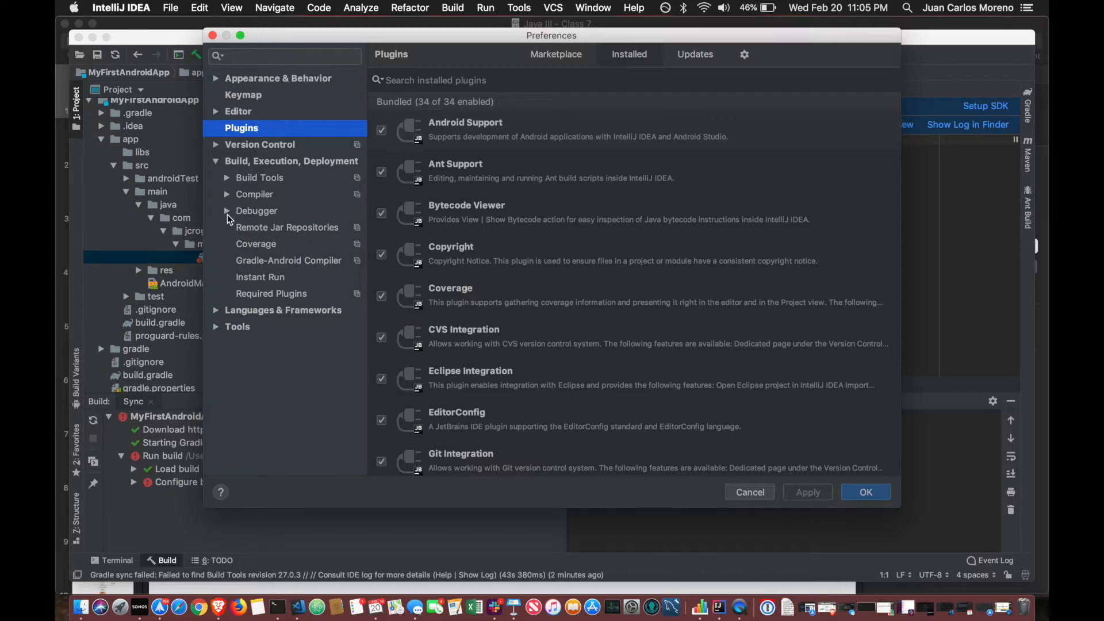
pyautogui.click(261, 211)
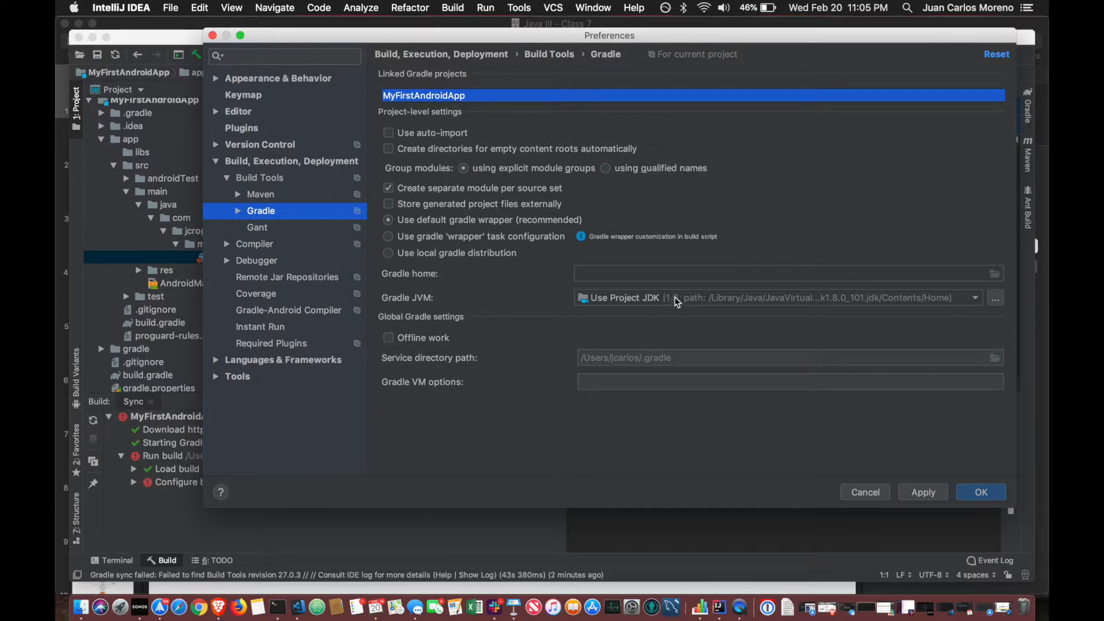
pyautogui.moveTo(669, 324)
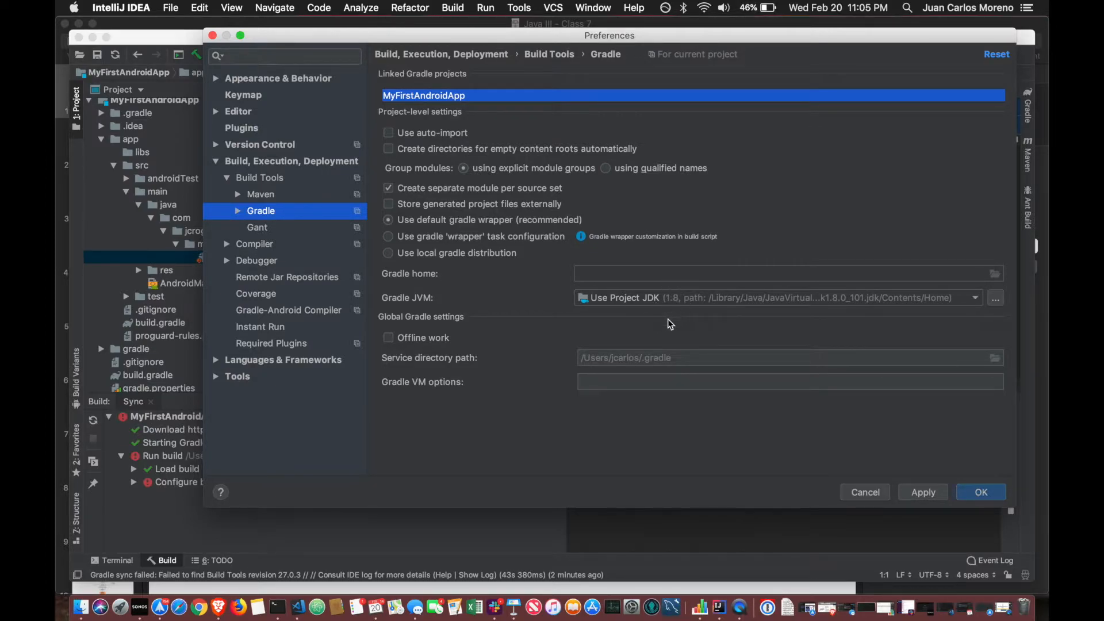
pyautogui.moveTo(673, 308)
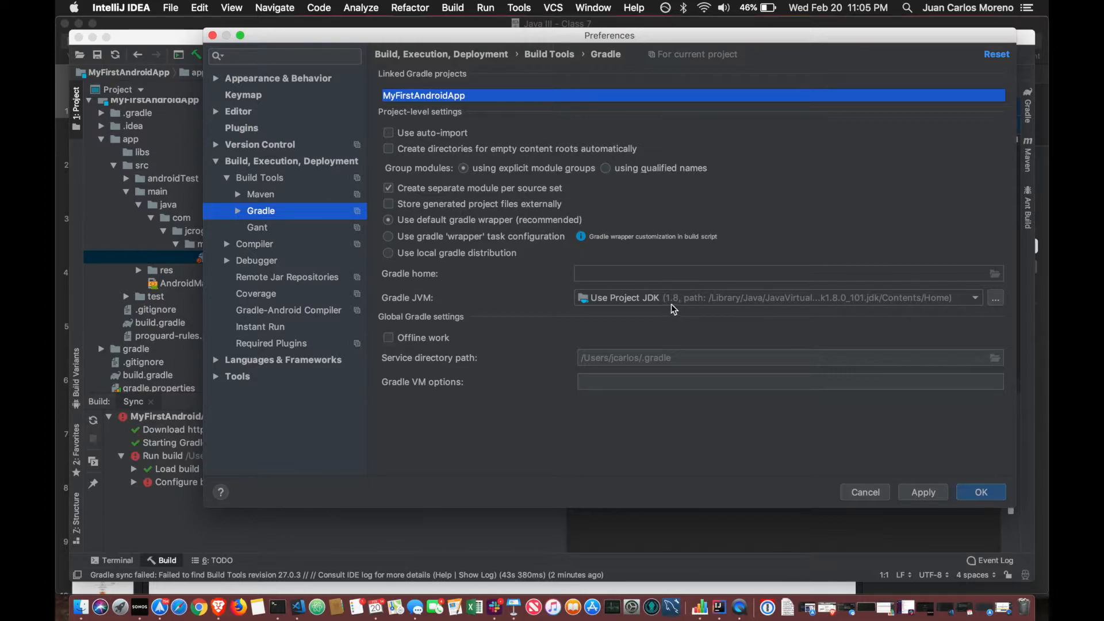
pyautogui.moveTo(834, 414)
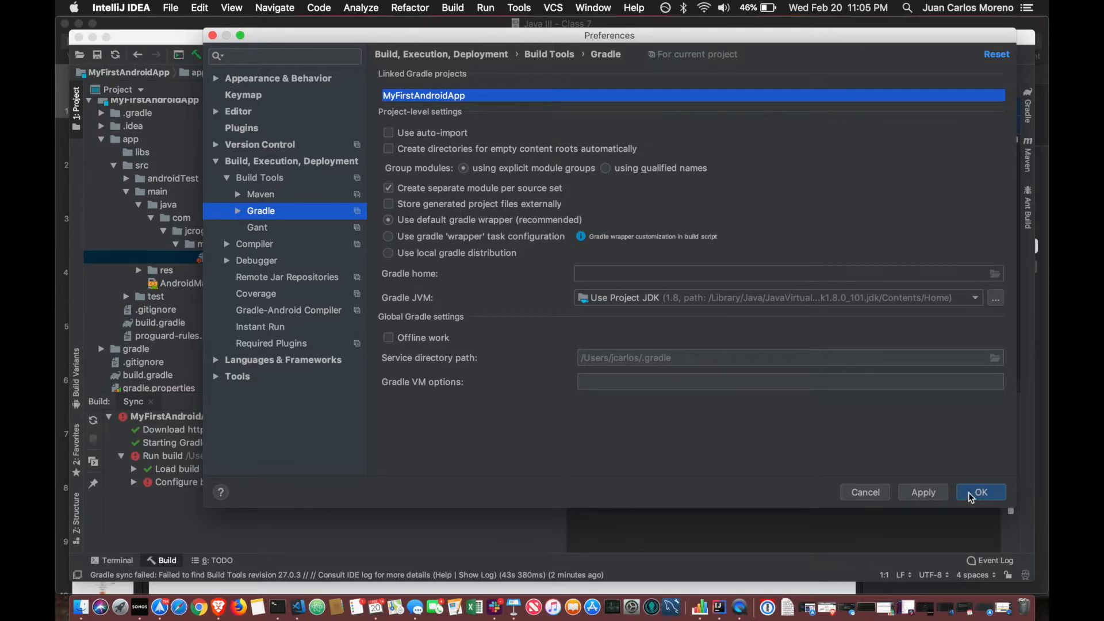
pyautogui.click(979, 492)
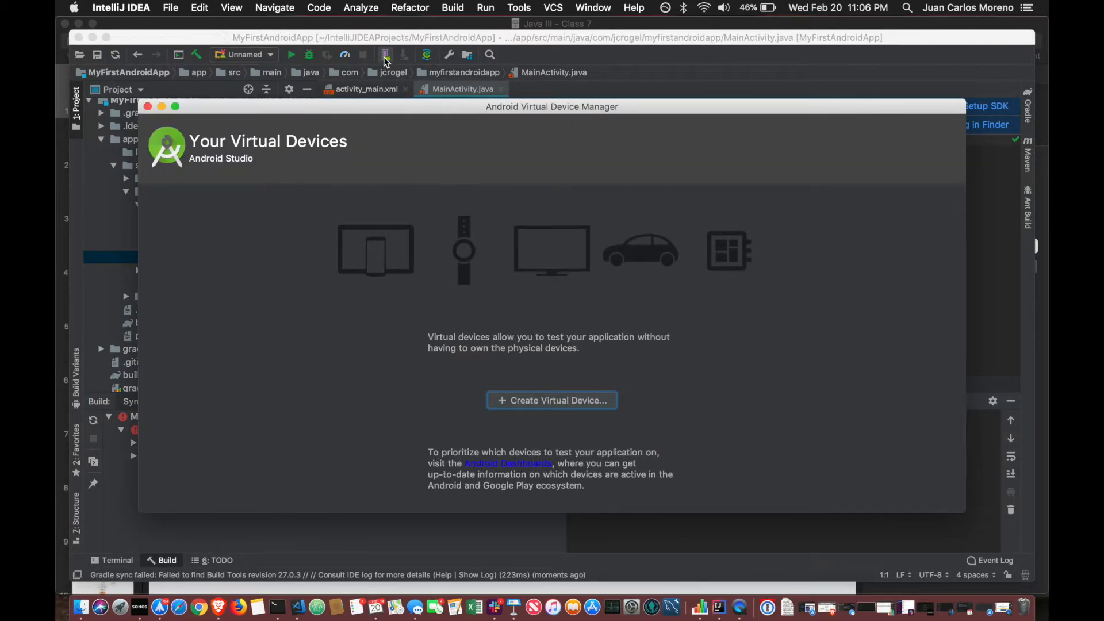
pyautogui.moveTo(500, 350)
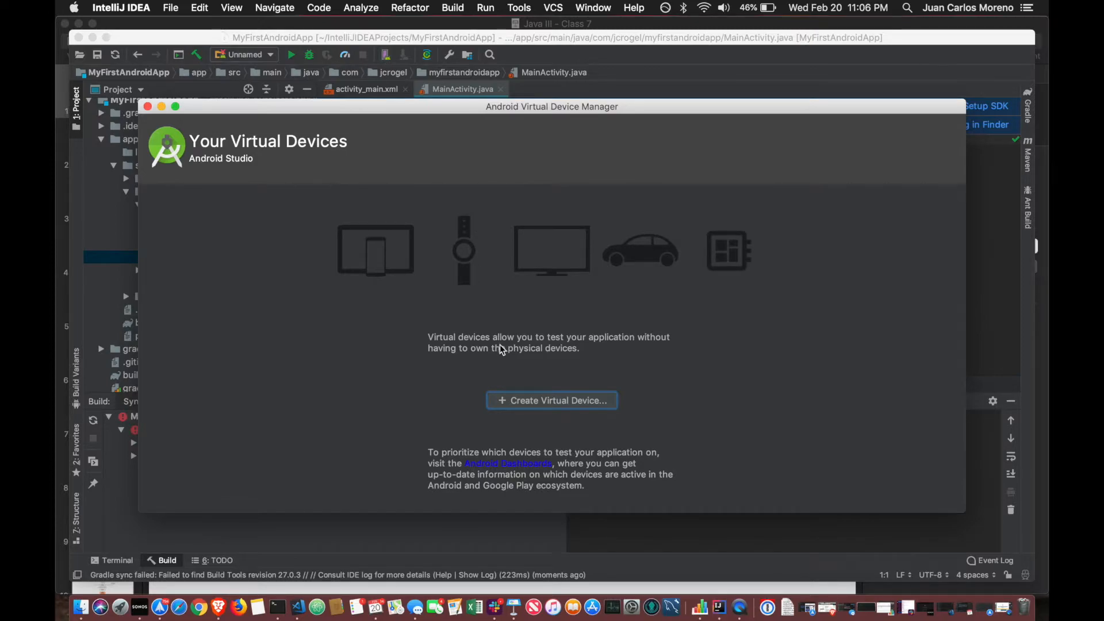
pyautogui.moveTo(533, 405)
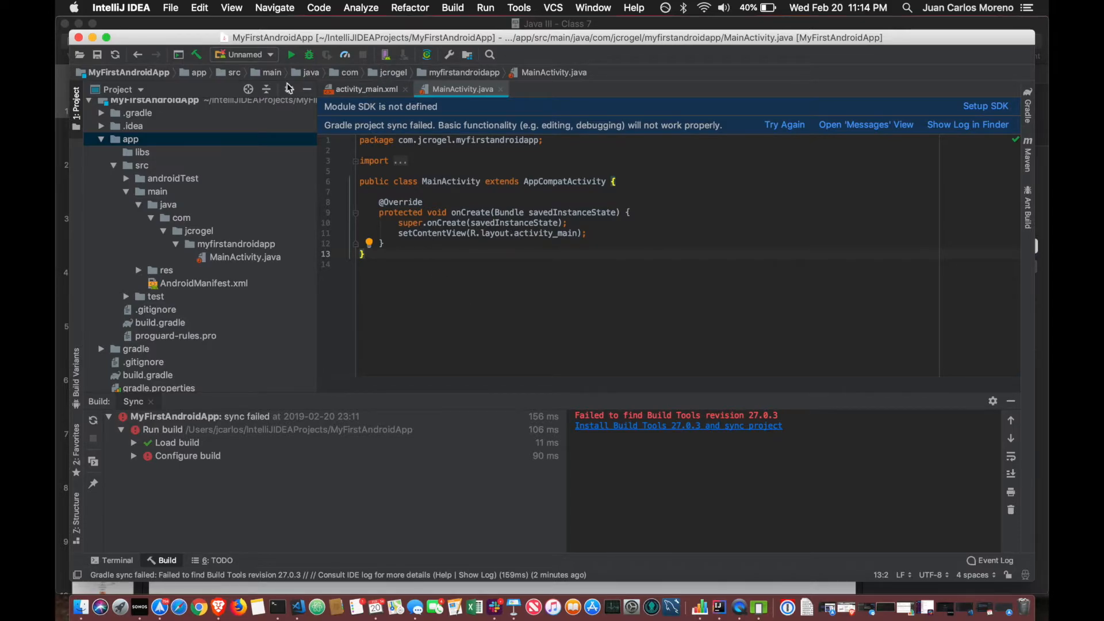
# Remove the Android API 28 Platform SDK in Project Structure, keeping JDK 1.8
pyautogui.click(170, 8)
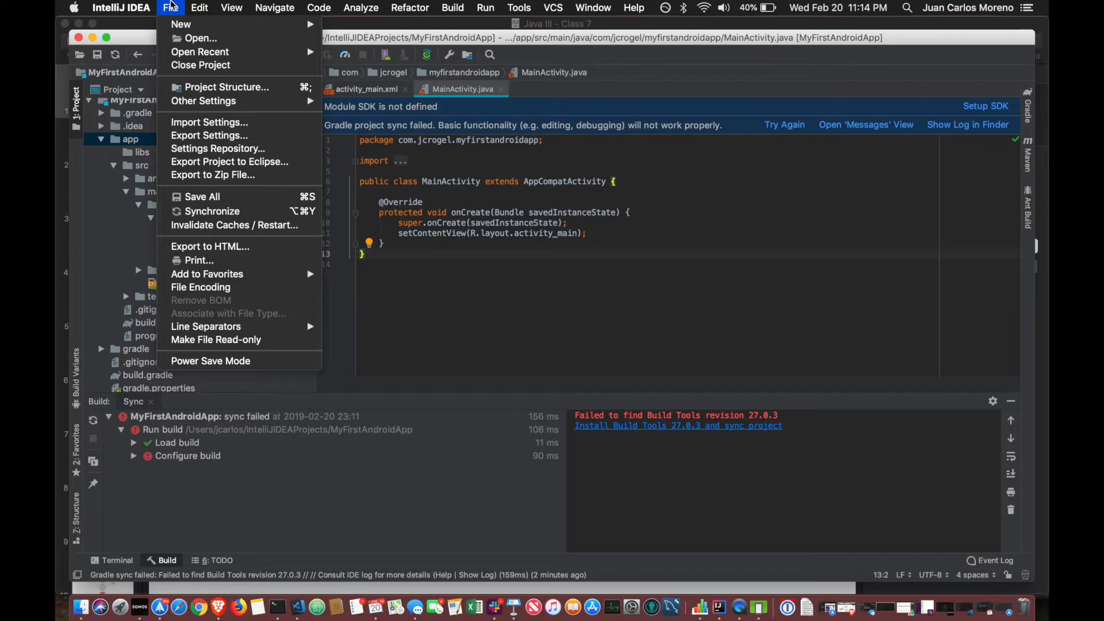
pyautogui.moveTo(226, 87)
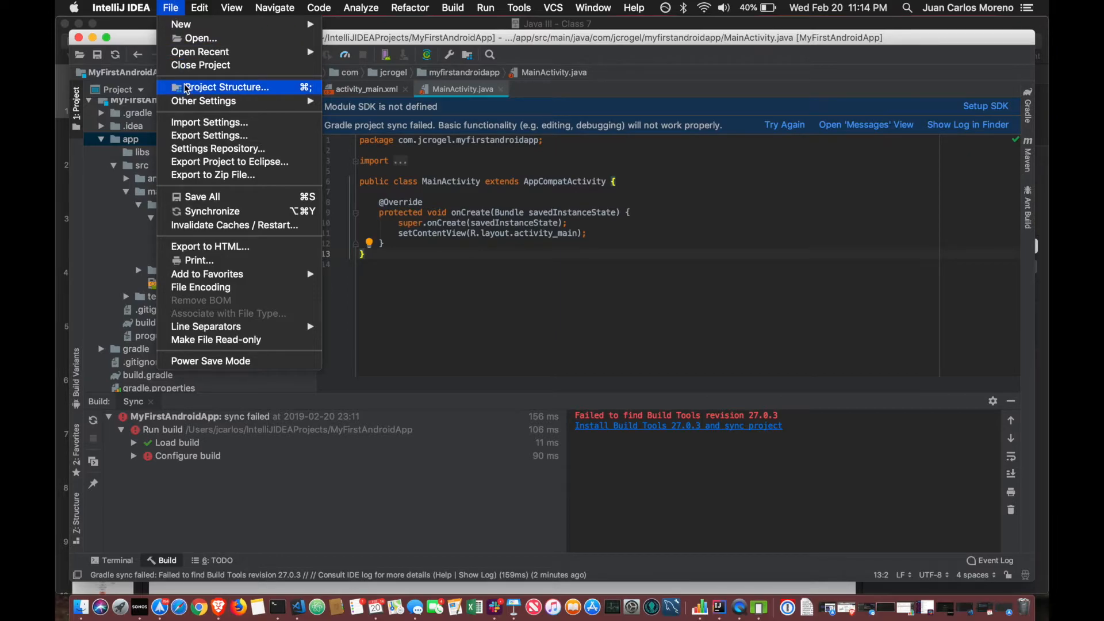
pyautogui.click(226, 87)
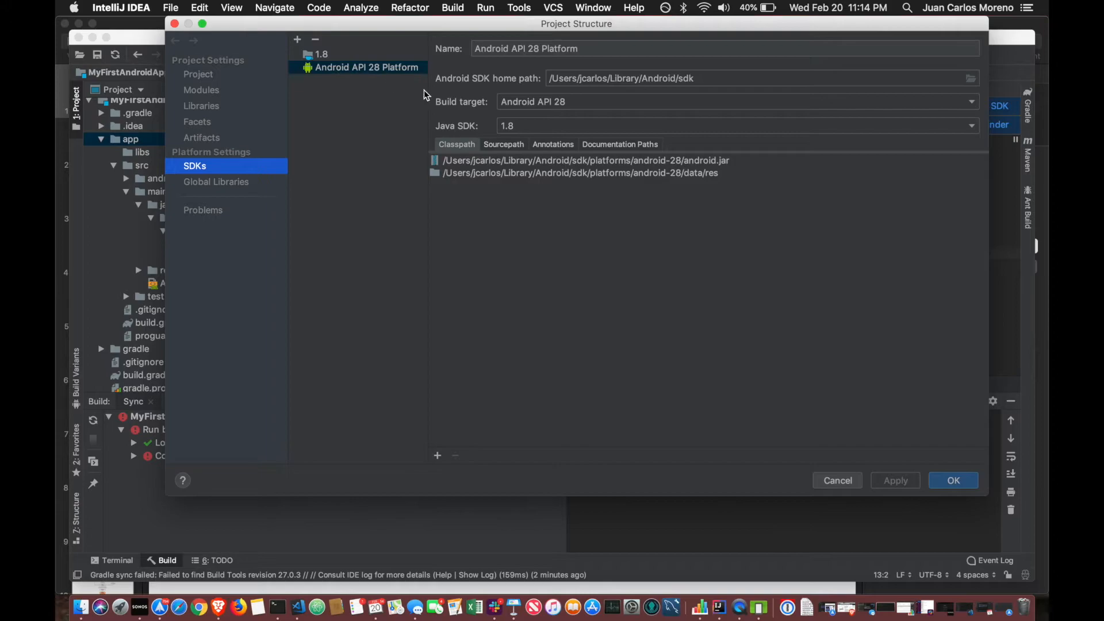
pyautogui.moveTo(331, 54)
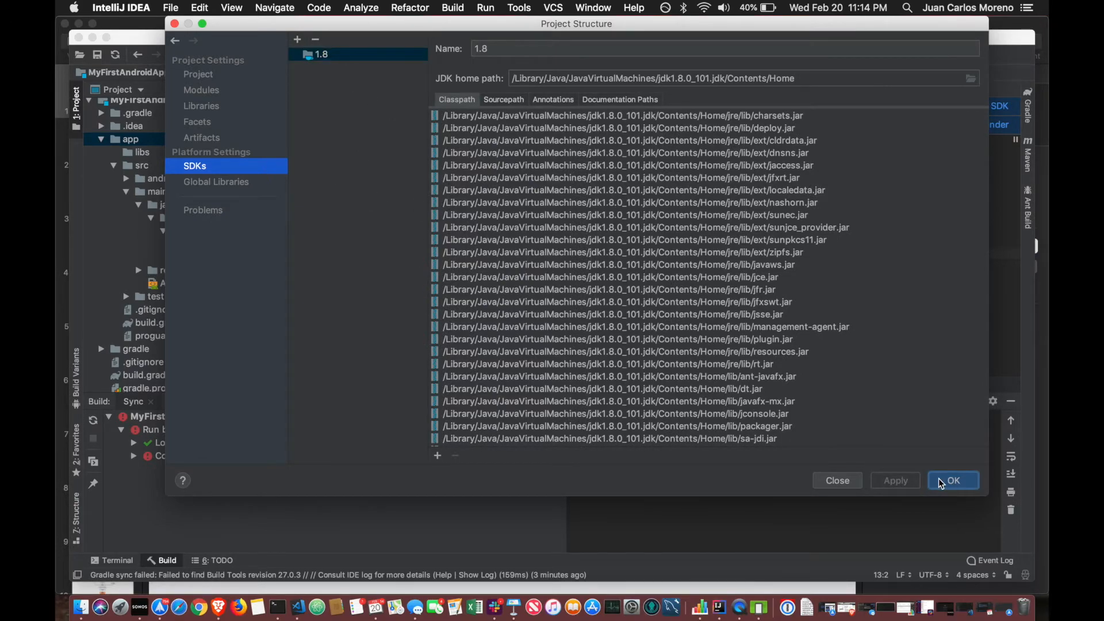
pyautogui.click(953, 481)
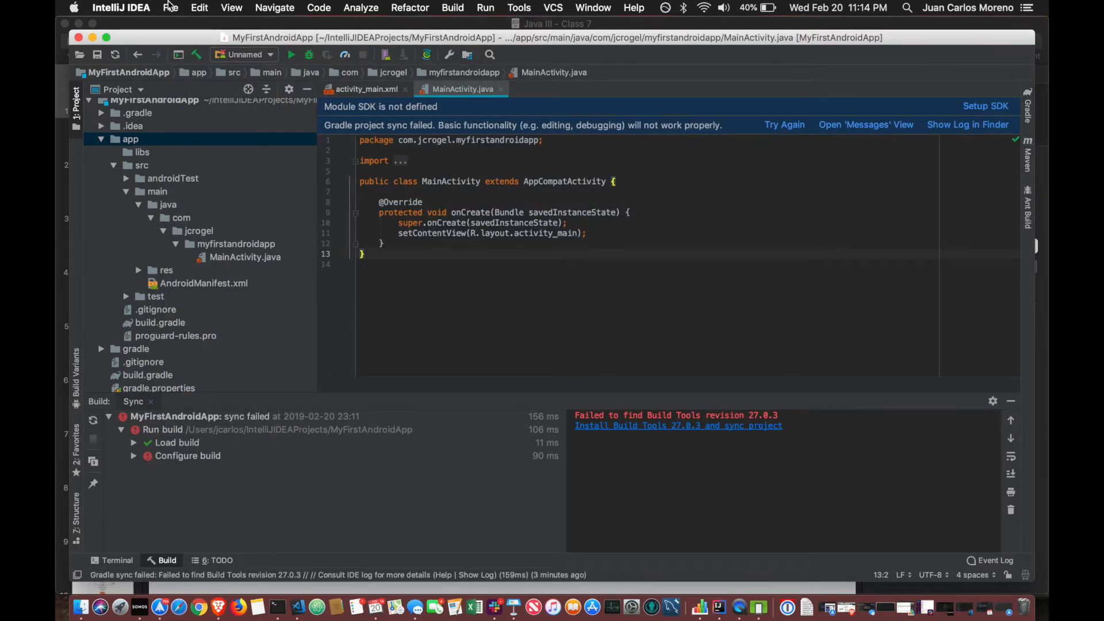
# Mark Android 8.1 (Oreo), API 27, for installation in the Android SDK preferences
pyautogui.click(121, 7)
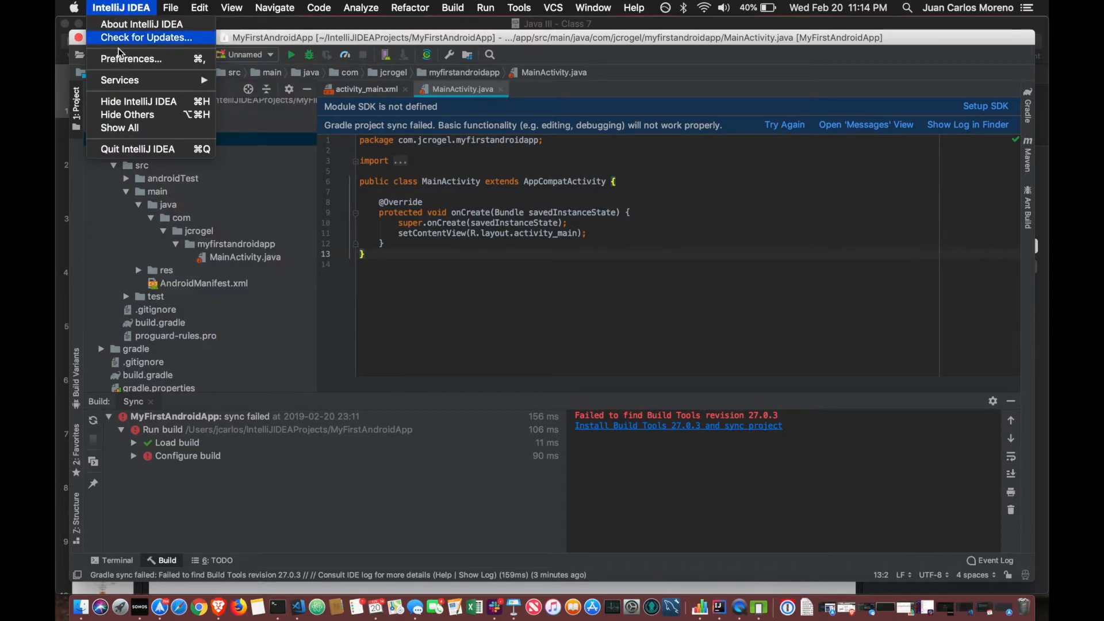
pyautogui.click(130, 59)
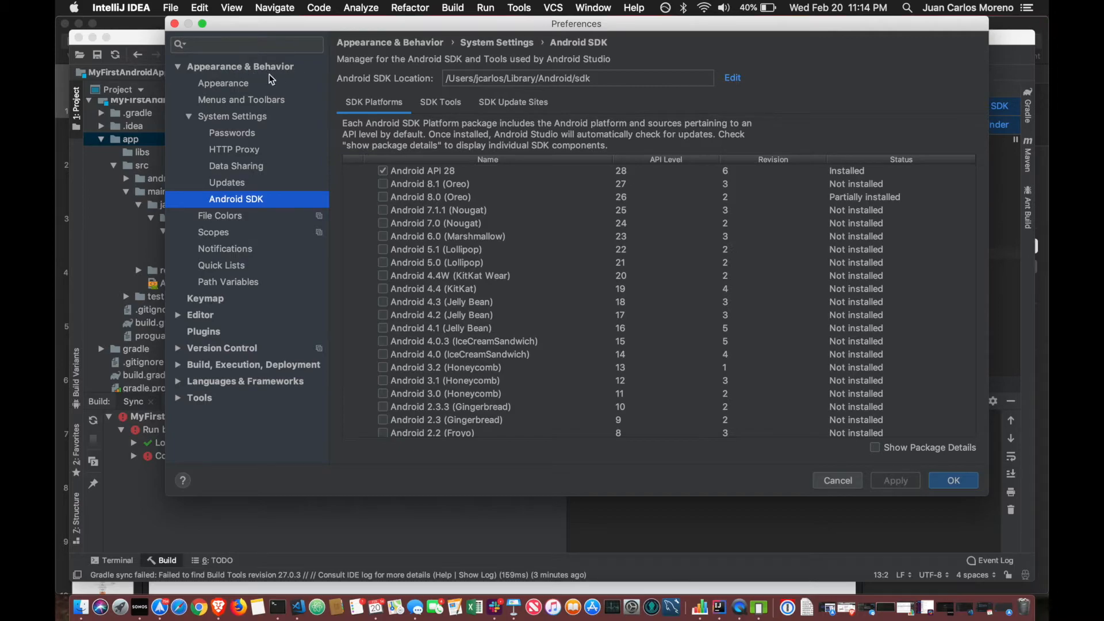
pyautogui.click(232, 116)
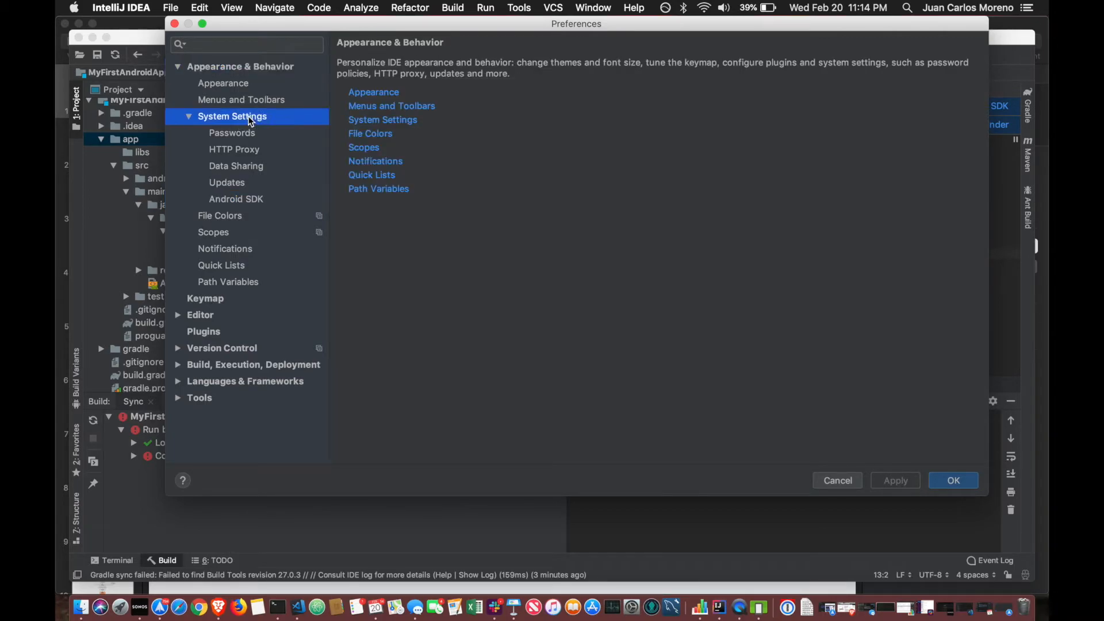
pyautogui.click(236, 198)
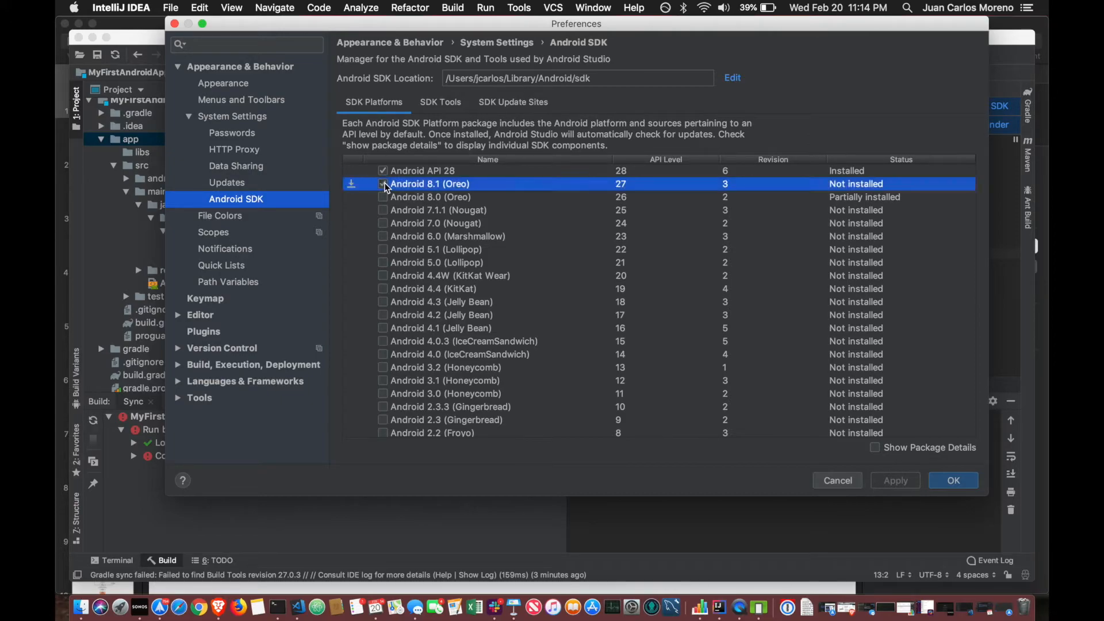
pyautogui.click(383, 184)
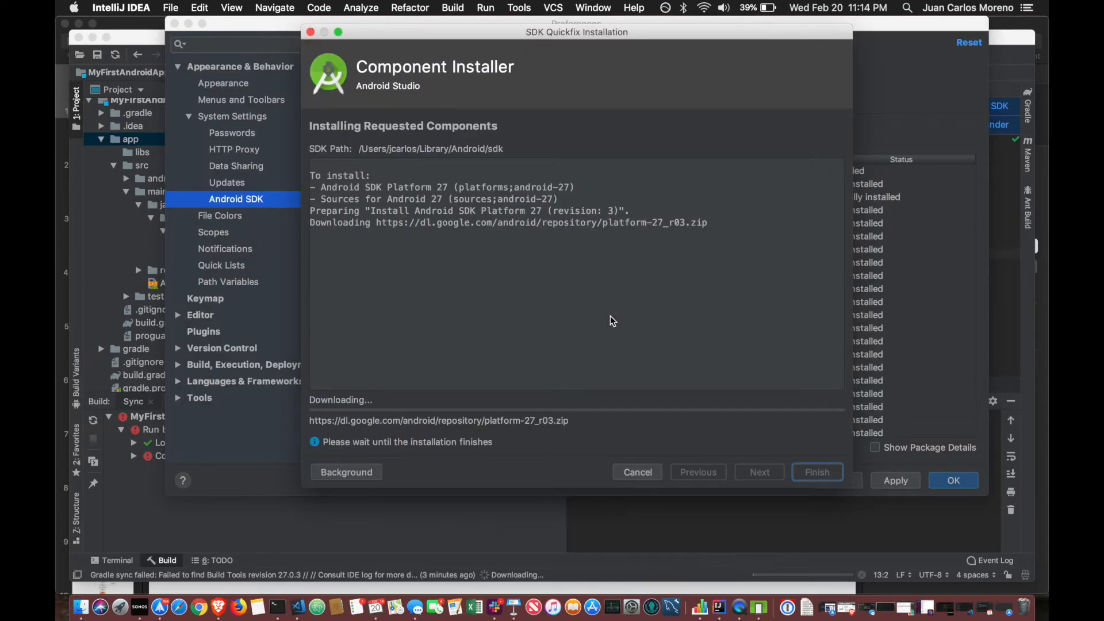
pyautogui.moveTo(730, 471)
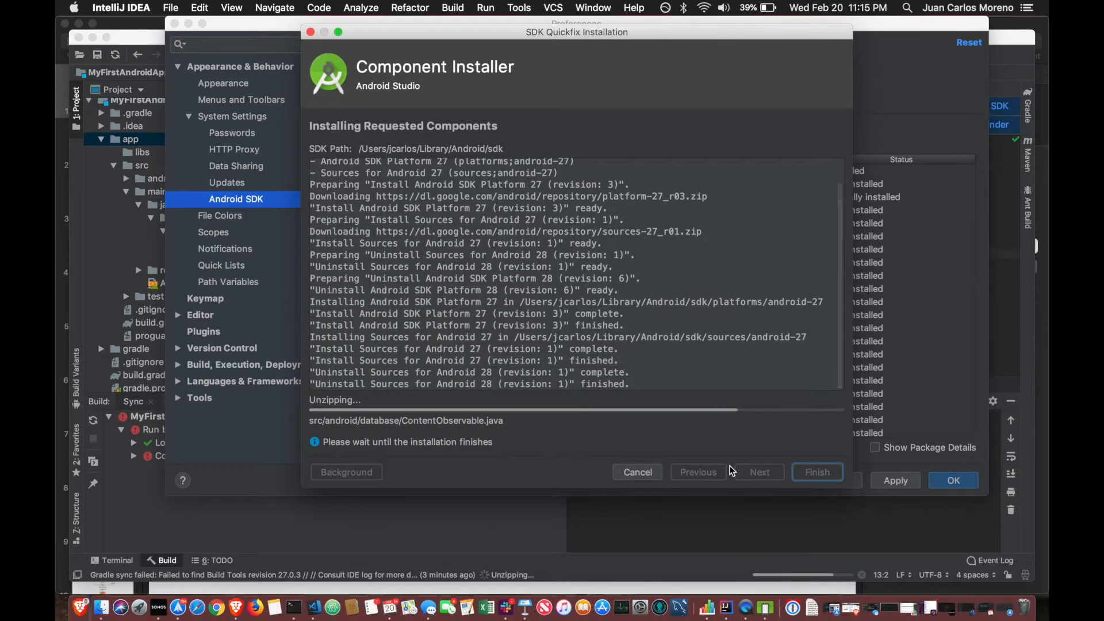
# Finish installing the API 27 components and close Preferences
pyautogui.click(816, 472)
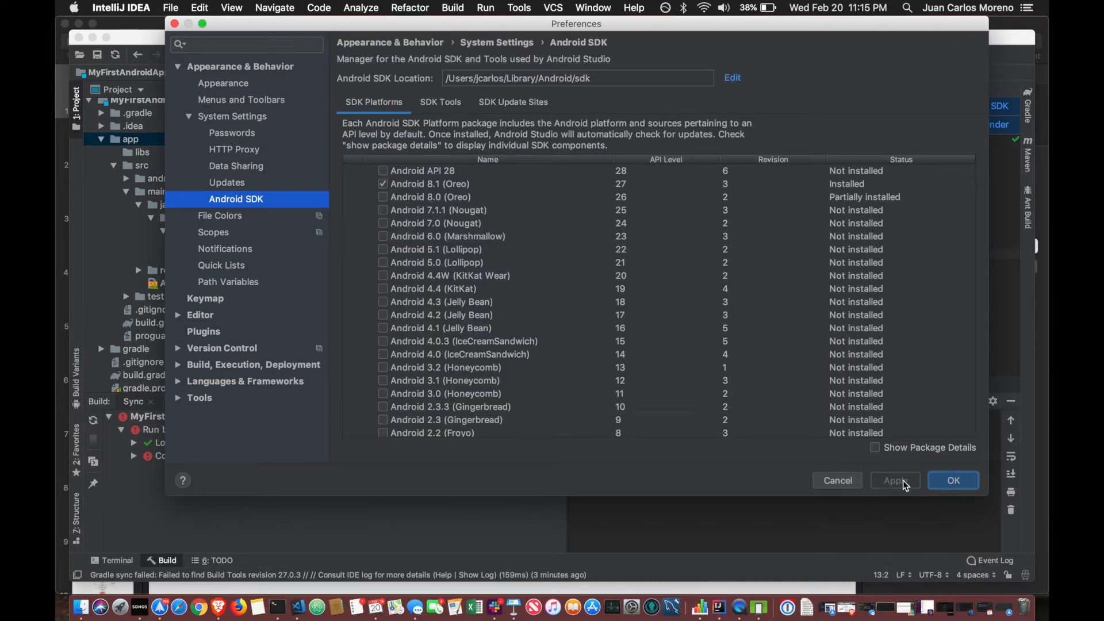
pyautogui.click(170, 8)
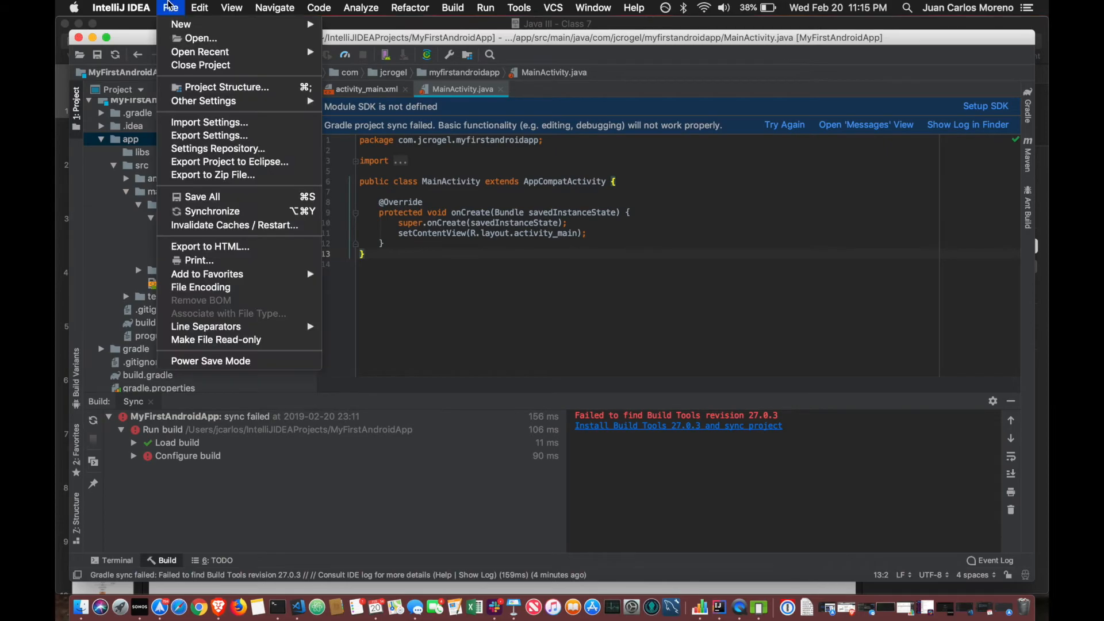
# Add an Android SDK from the sdk folder with build target Android API 27 in Project Structure
pyautogui.click(227, 87)
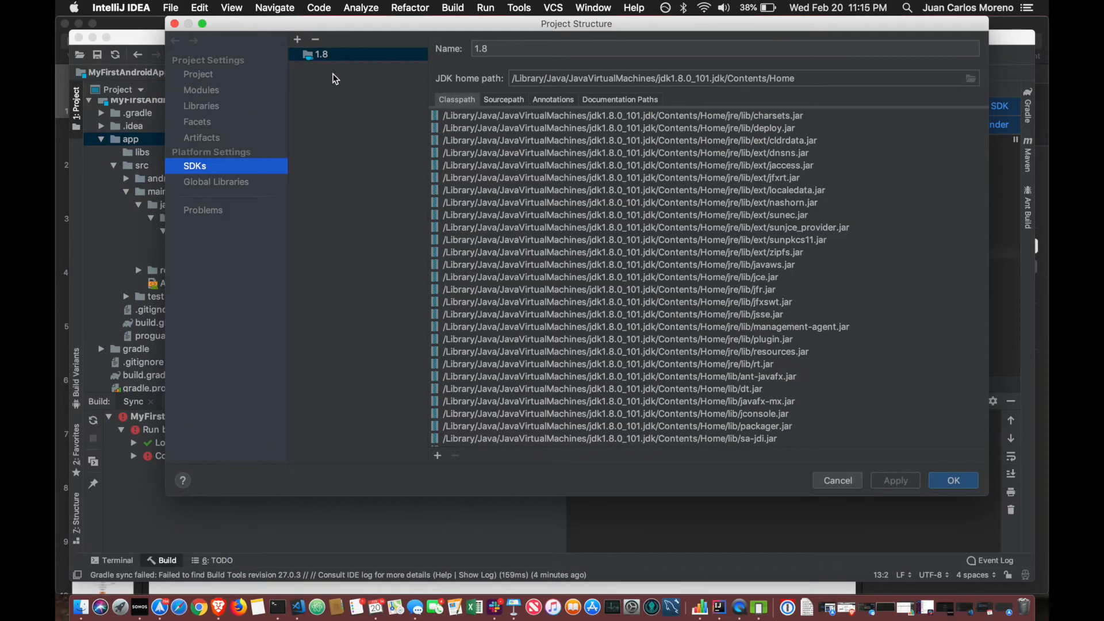
pyautogui.click(296, 38)
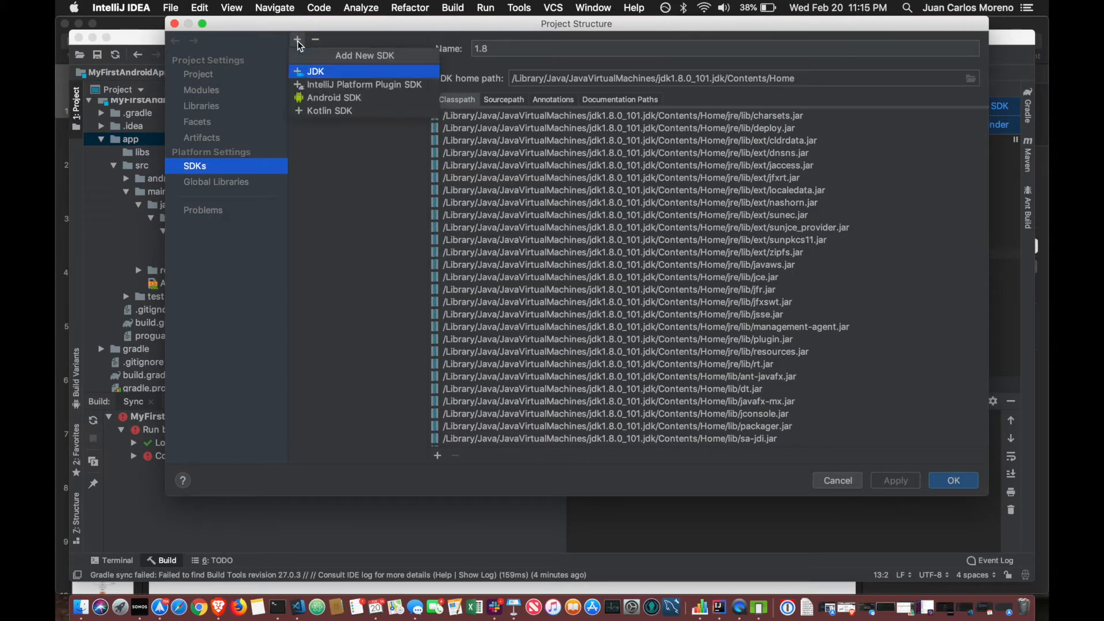
pyautogui.click(315, 72)
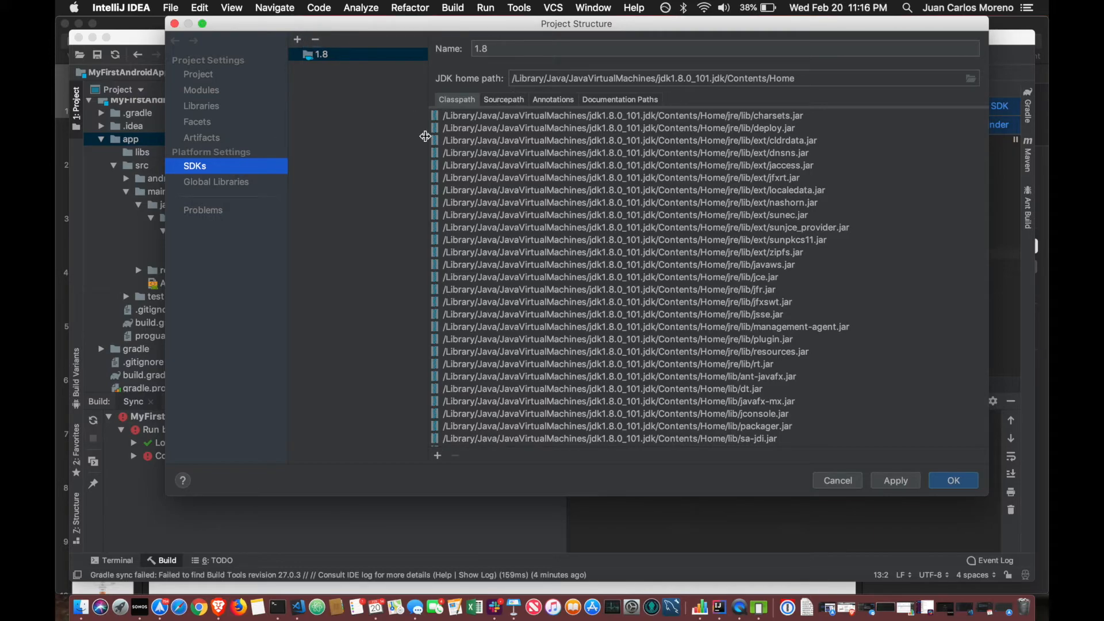
pyautogui.click(297, 40)
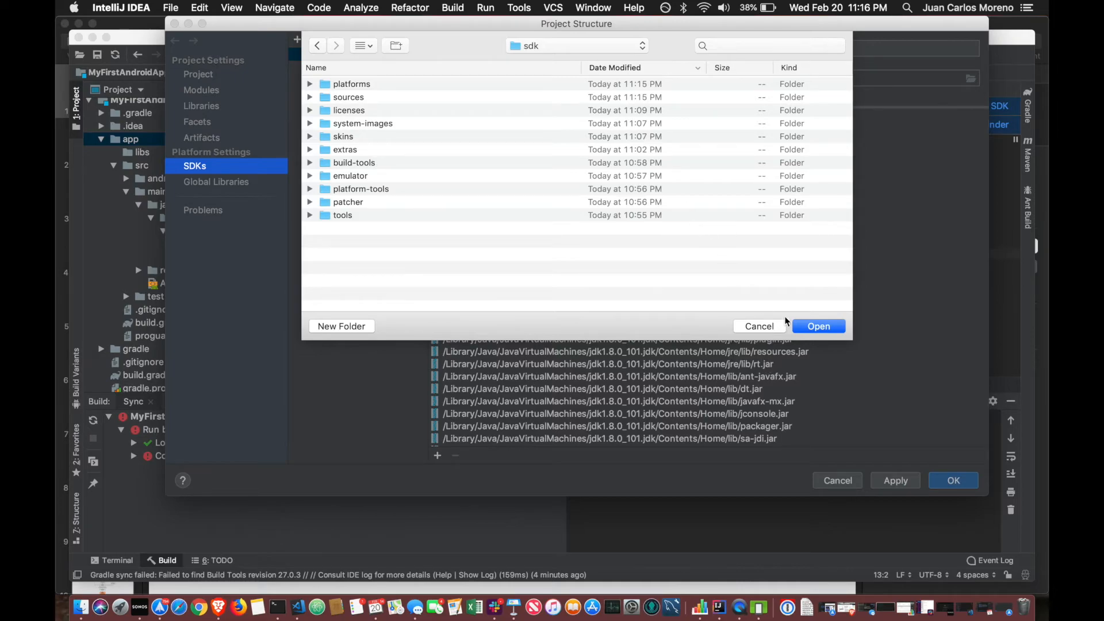
pyautogui.click(819, 326)
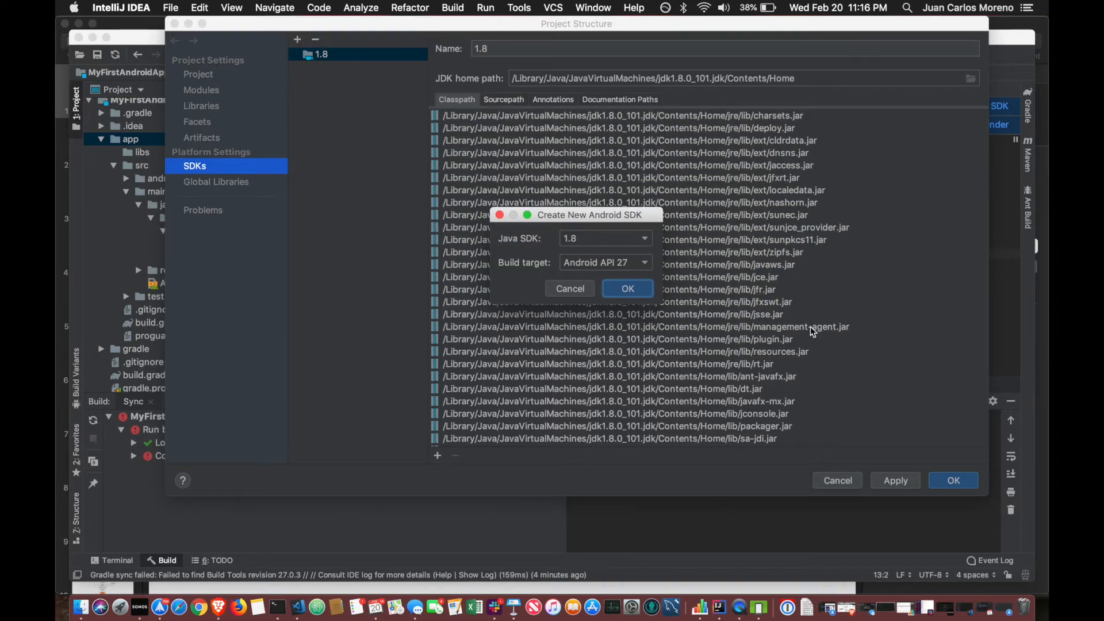
pyautogui.moveTo(597, 271)
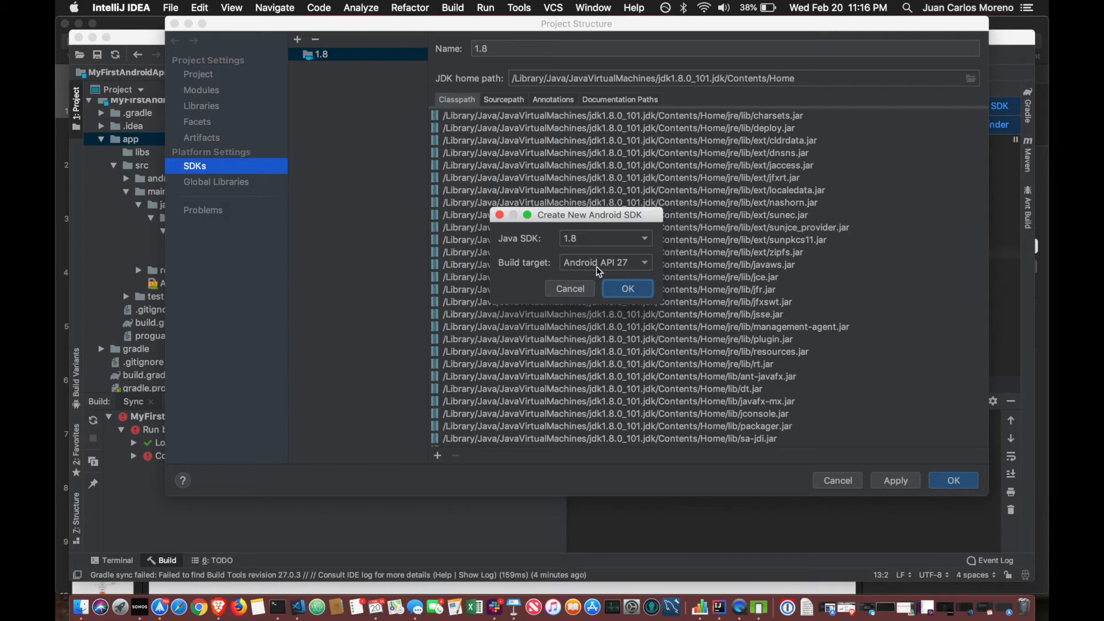
pyautogui.click(627, 289)
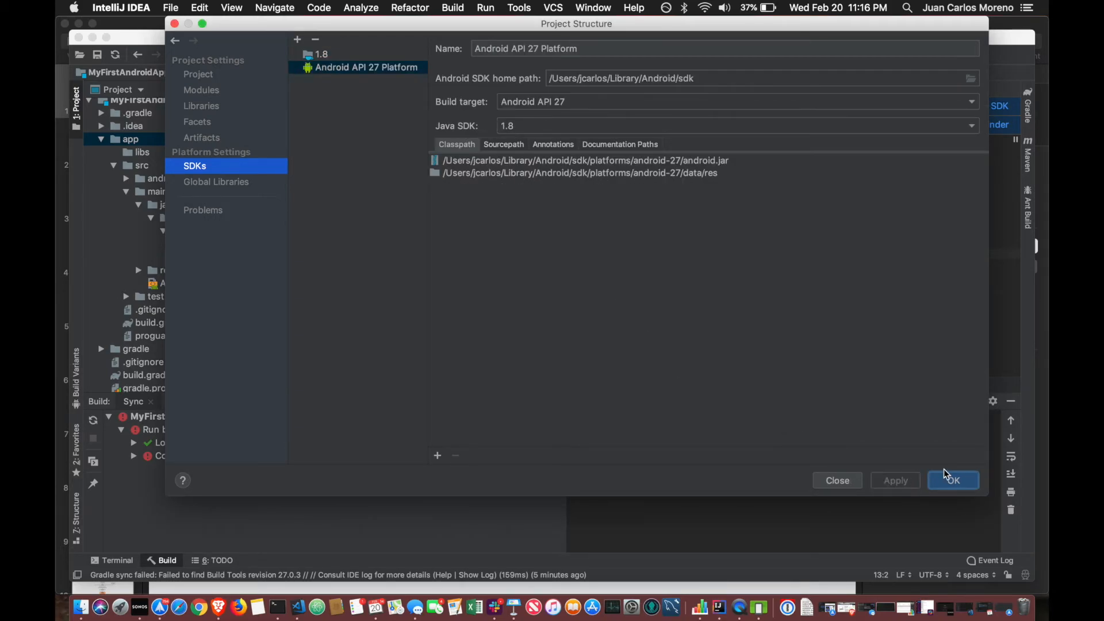
pyautogui.click(953, 480)
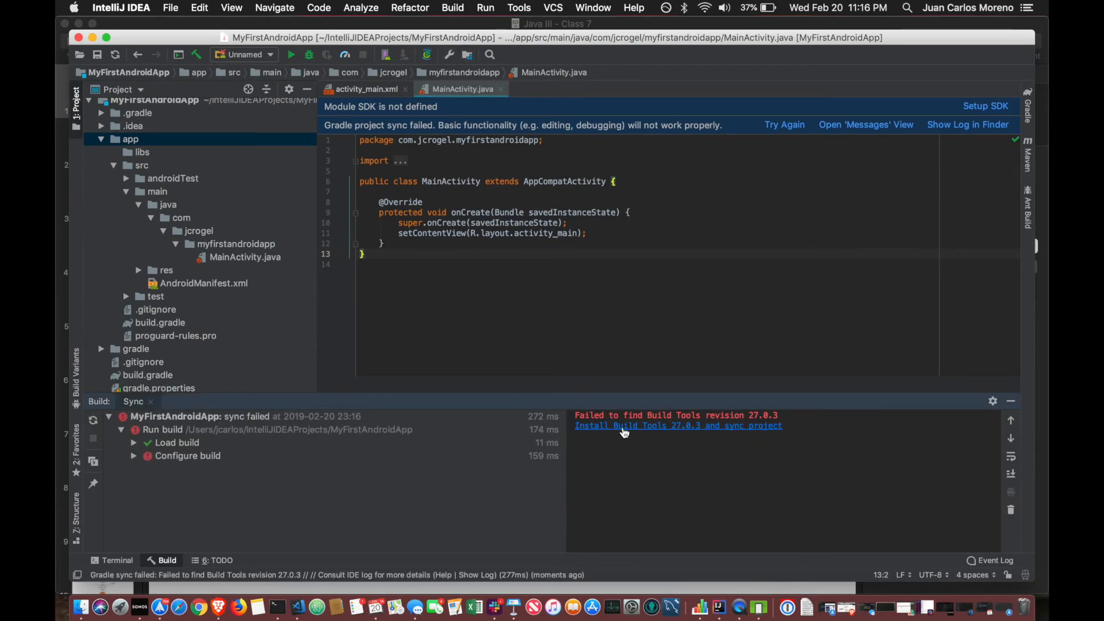
pyautogui.moveTo(690, 429)
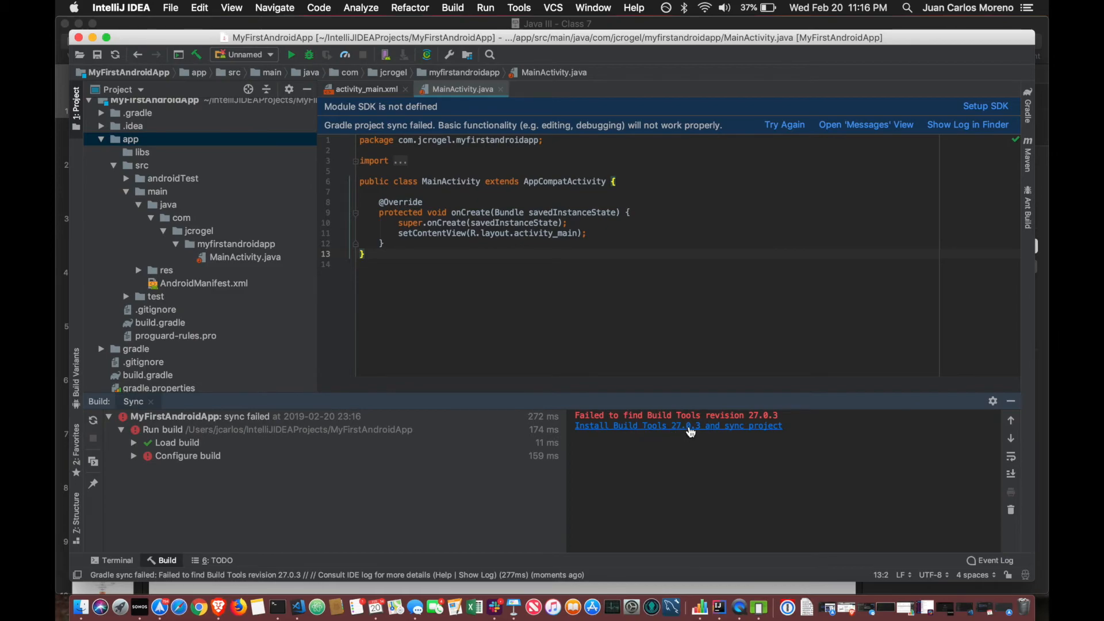
# Install Build Tools 27.0.3 from the Build panel quick-fix and re-sync the project
pyautogui.click(677, 426)
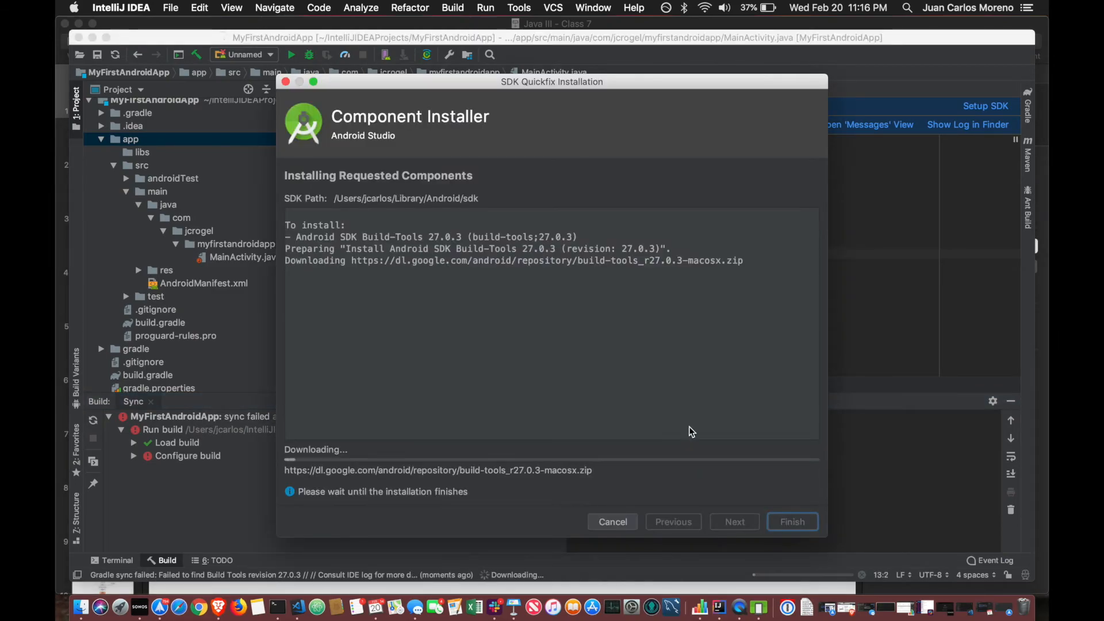
pyautogui.click(791, 521)
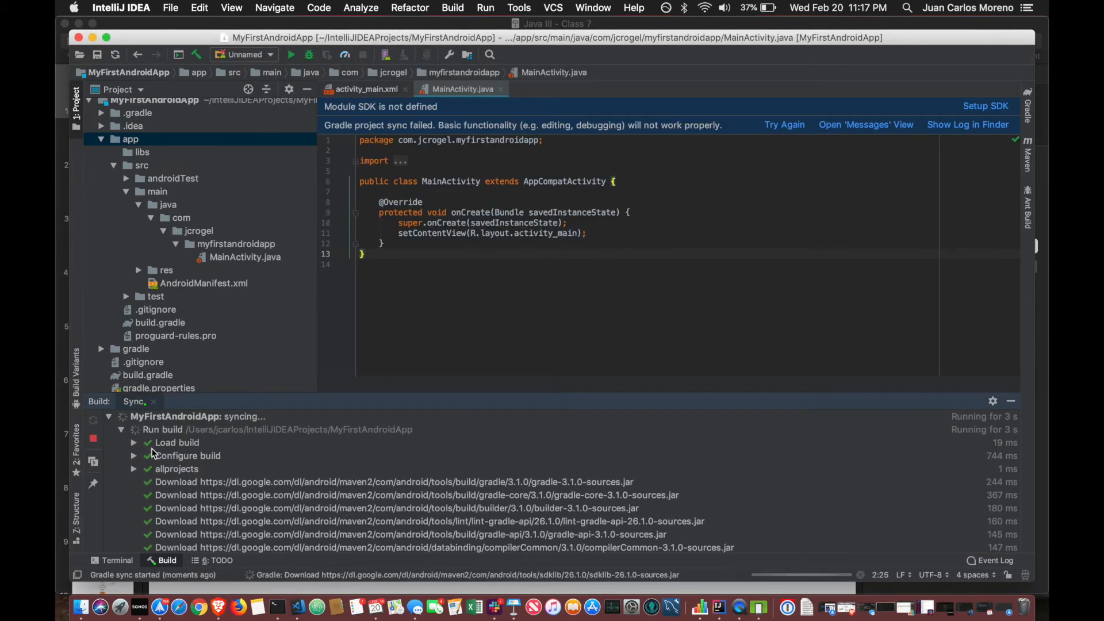
# Wait for the MyFirstAndroidApp build to succeed, then focus the MainActivity editor
pyautogui.scroll(-3)
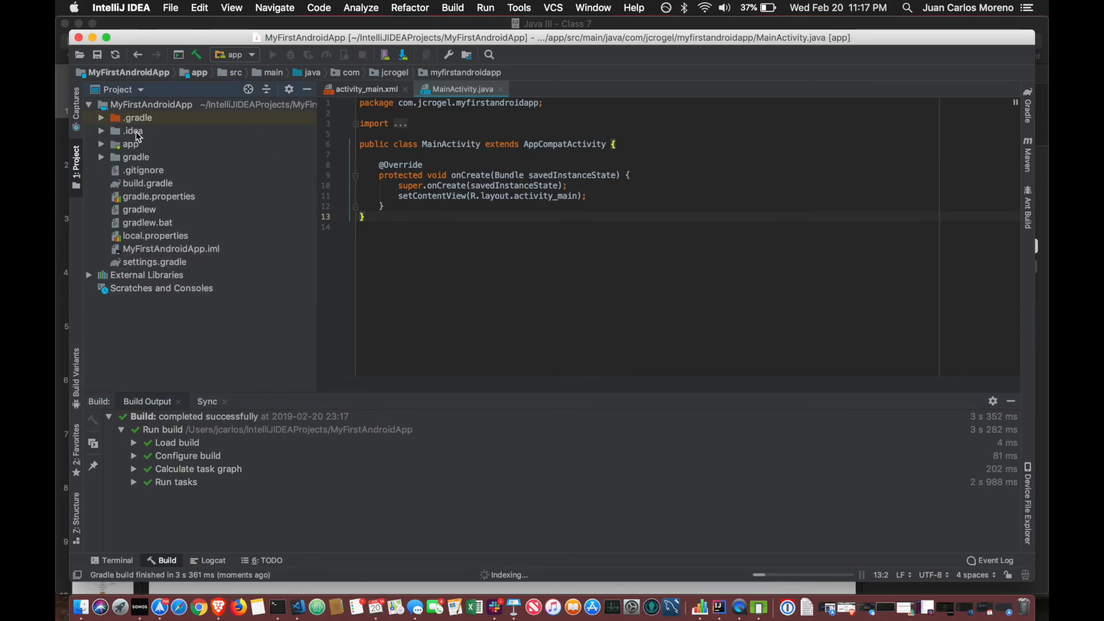
pyautogui.click(251, 54)
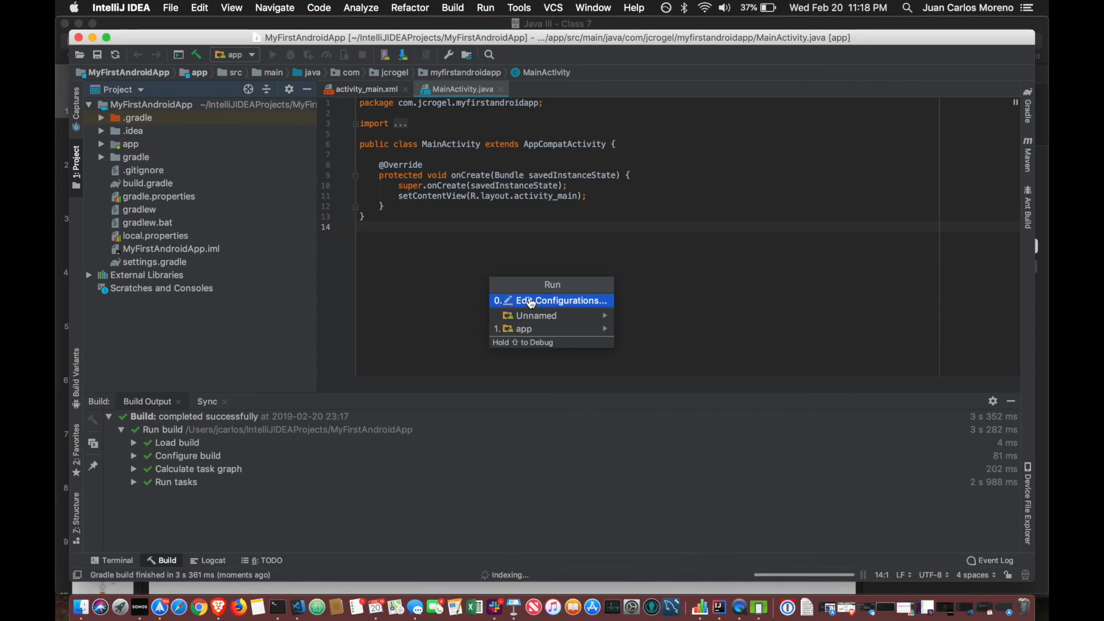
# Run the app configuration from the Edit Configurations dialog
pyautogui.click(562, 301)
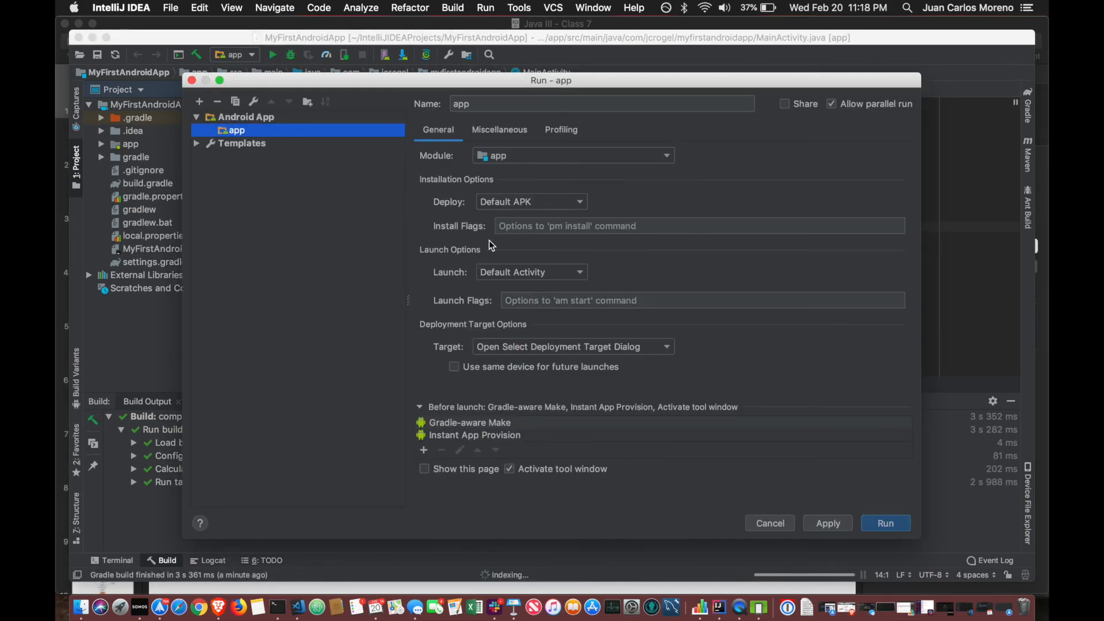
pyautogui.click(885, 523)
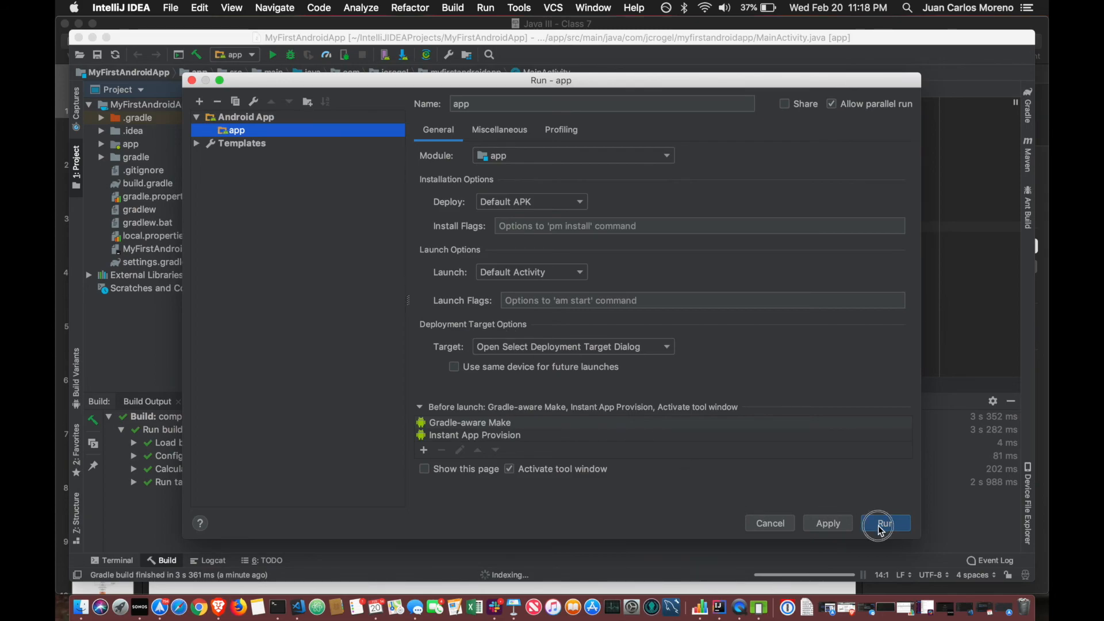
pyautogui.click(884, 523)
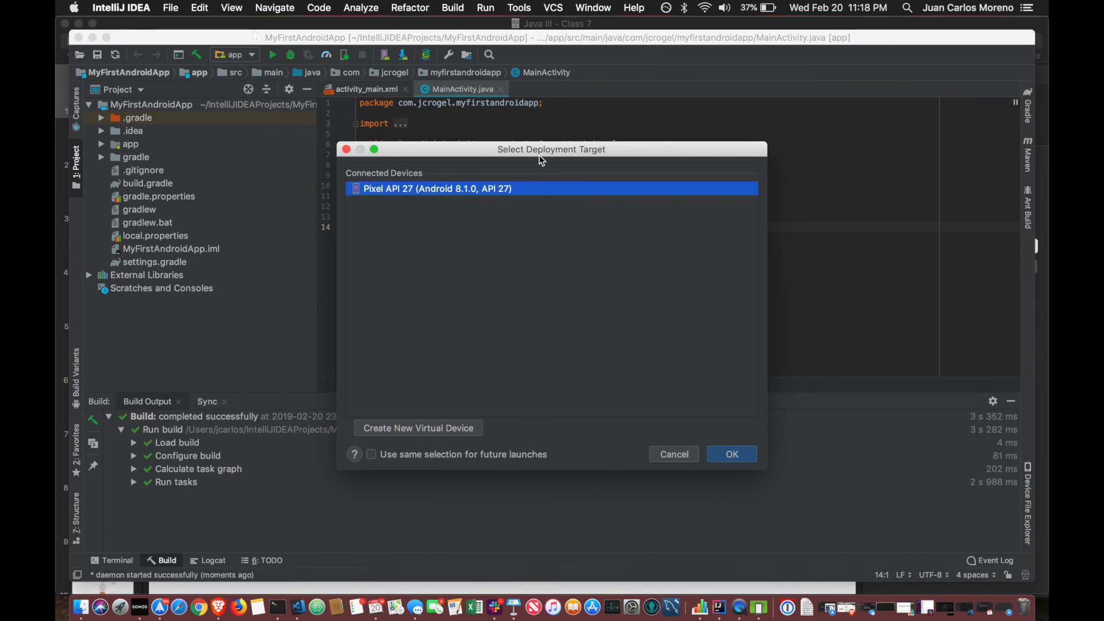
pyautogui.moveTo(713, 433)
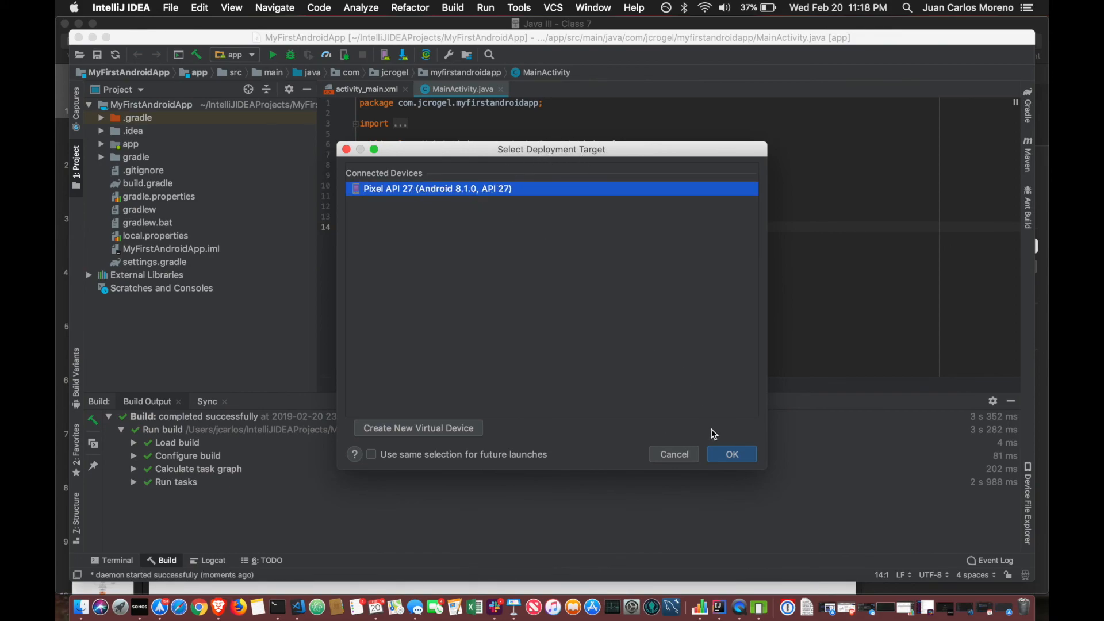
pyautogui.moveTo(760, 607)
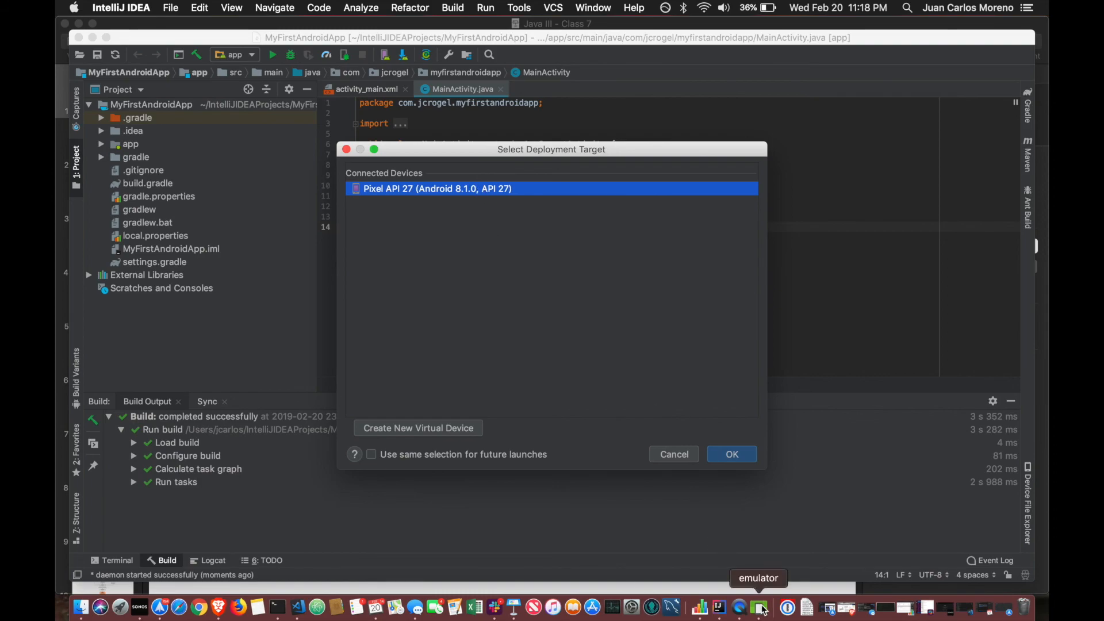
# Confirm Pixel API 27 as the deployment target
pyautogui.click(731, 455)
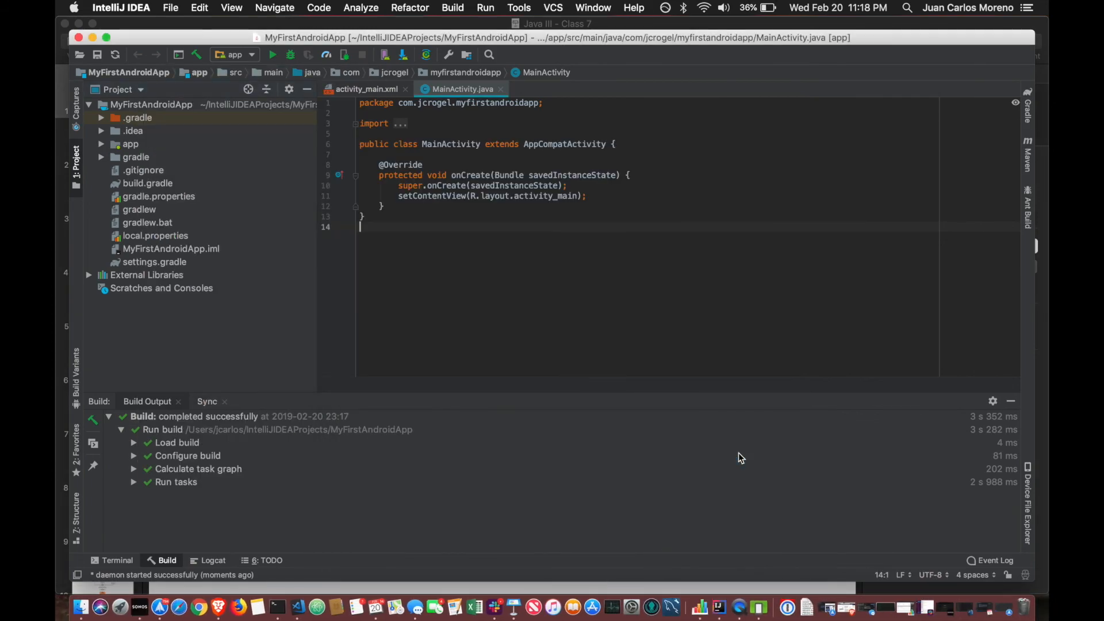